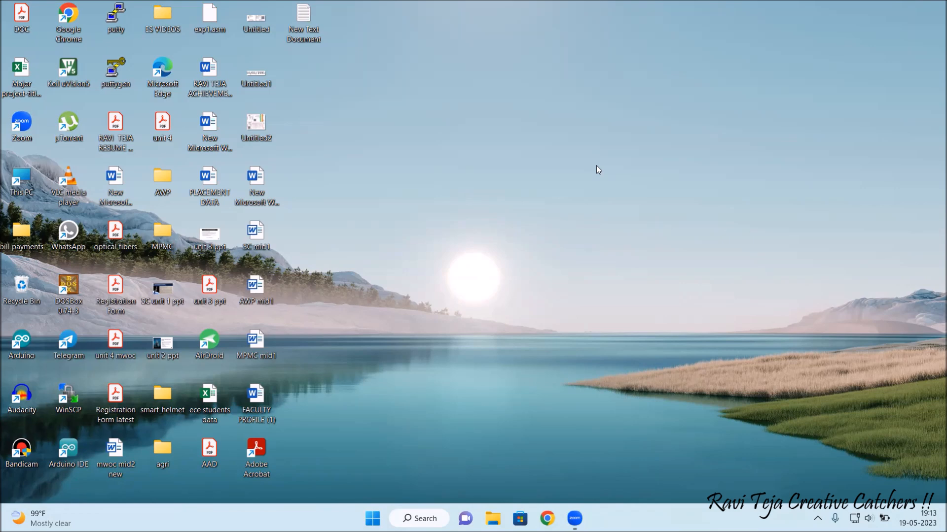
pyautogui.moveTo(285, 53)
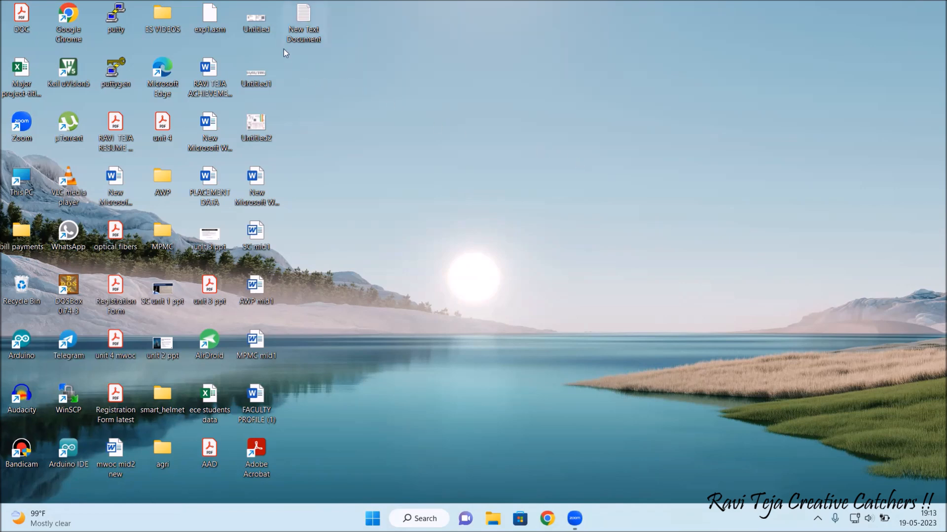
# - Open the blank New Text Document from the desktop in Notepad
pyautogui.doubleClick(304, 13)
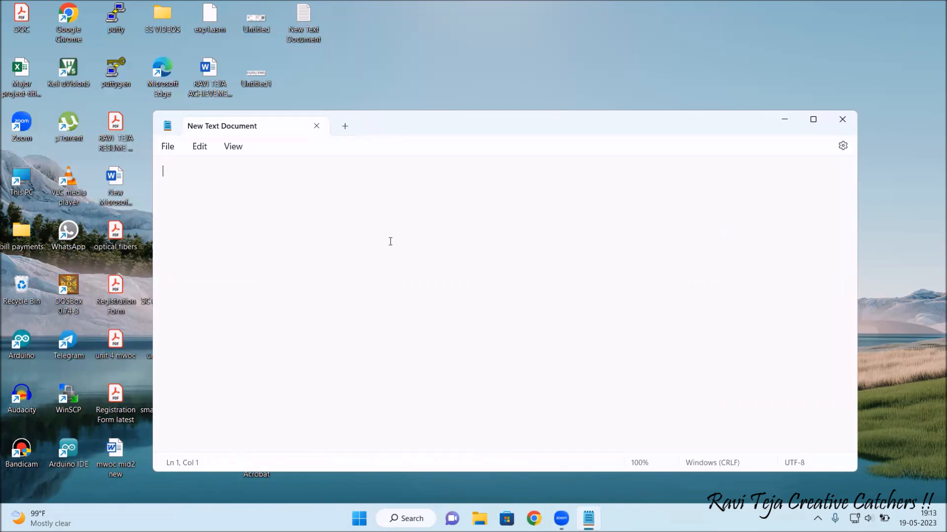
# - Begin the note with 'De' and set the editor font size to 20 via Edit > Font
pyautogui.write('De')
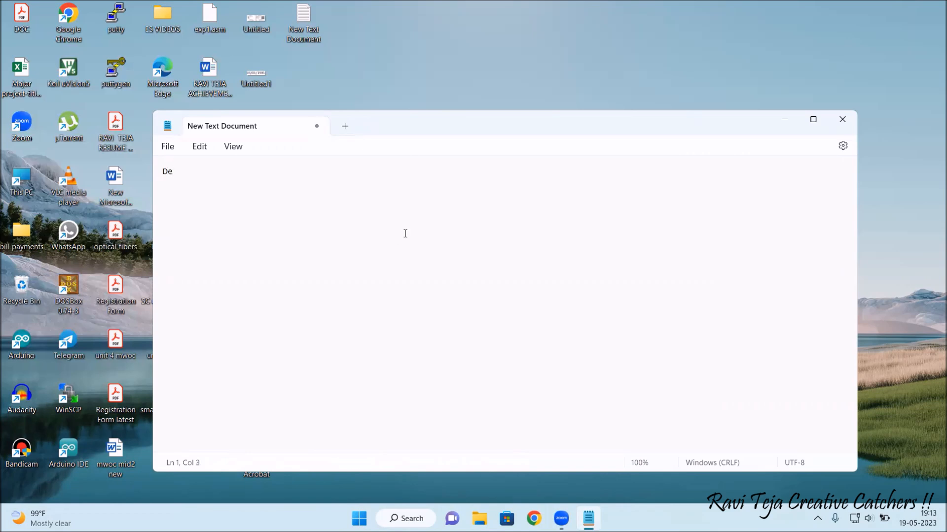
pyautogui.click(199, 146)
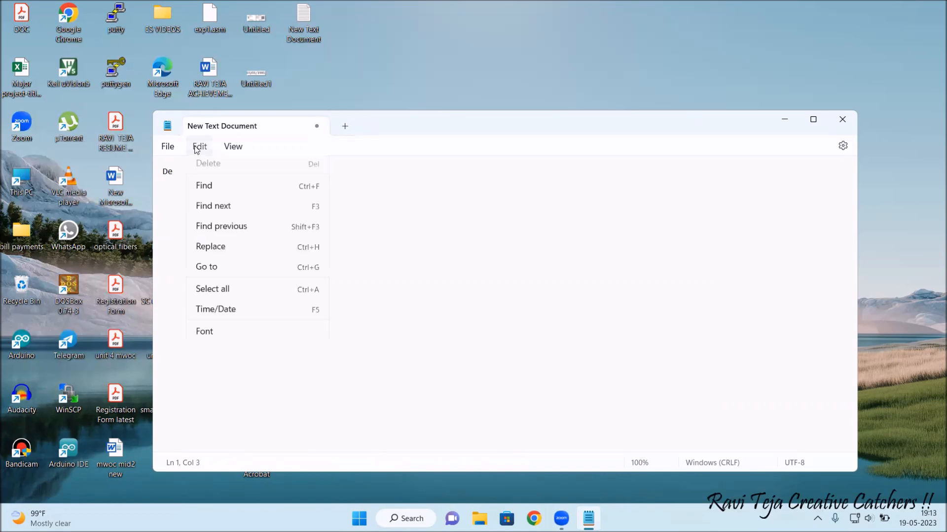
pyautogui.click(200, 146)
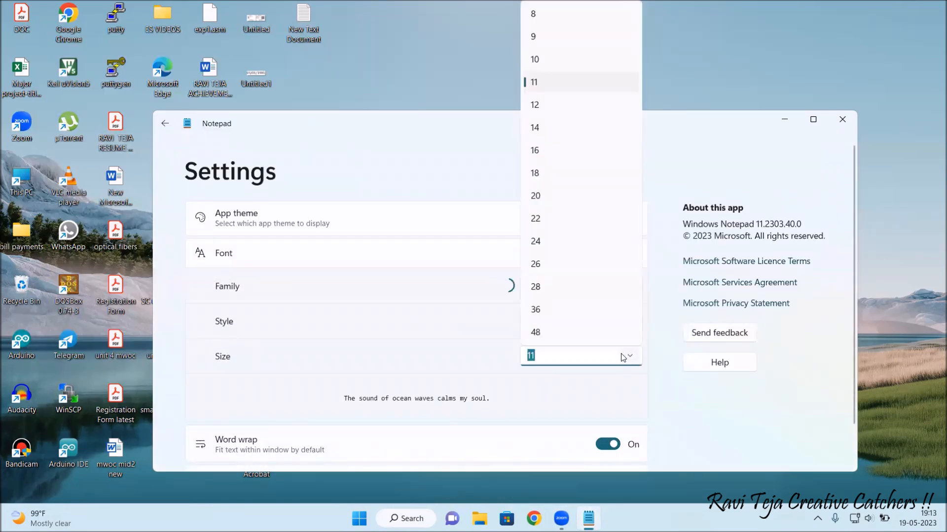
pyautogui.click(534, 195)
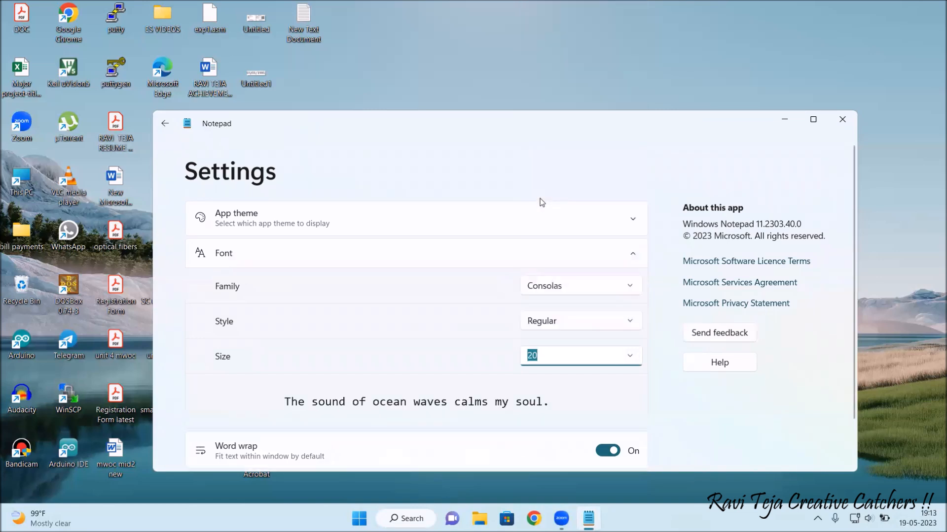
pyautogui.scroll(-3)
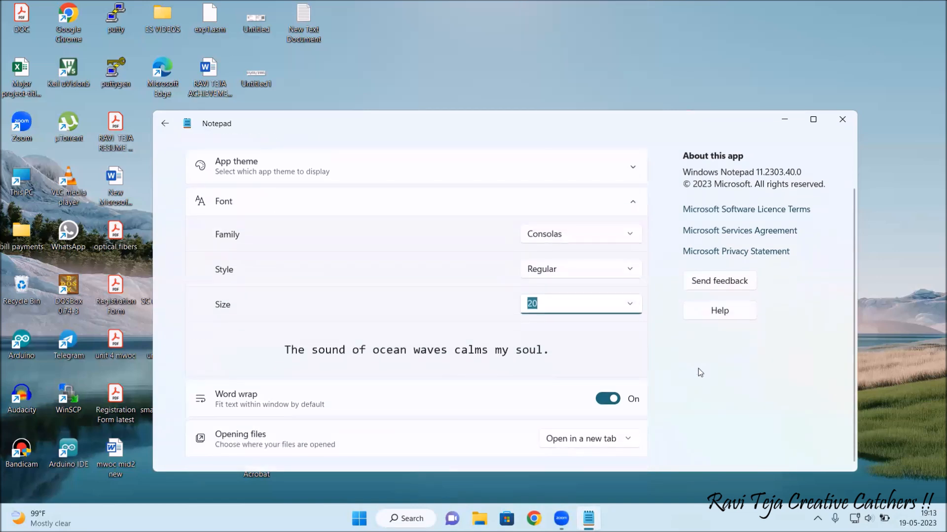
pyautogui.moveTo(842, 120)
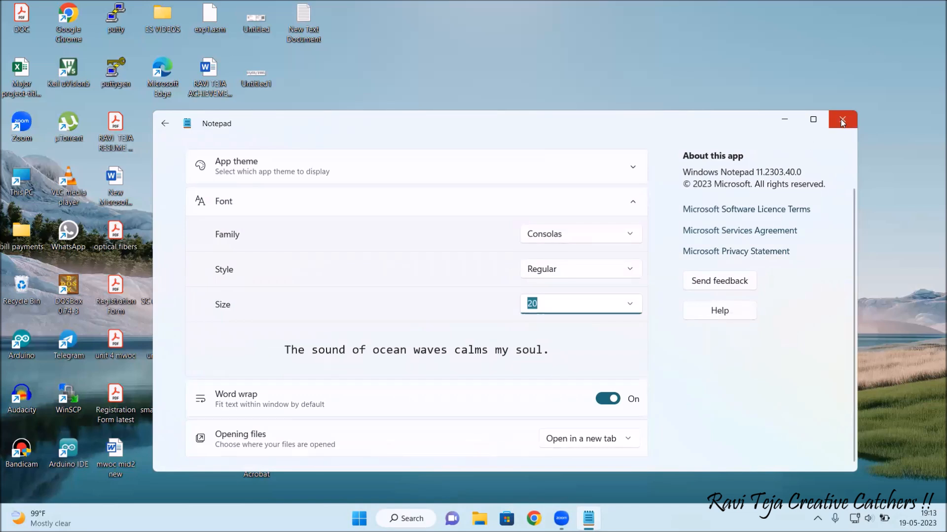
pyautogui.moveTo(165, 128)
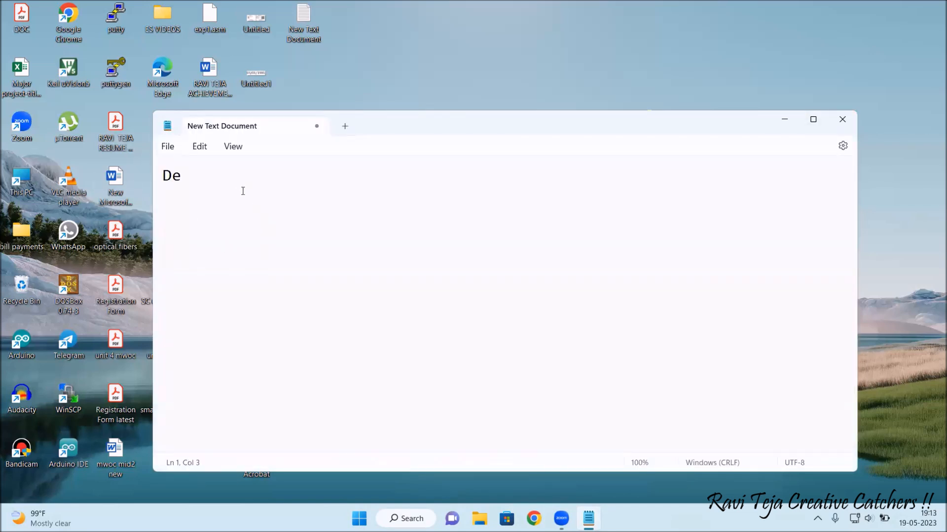
# - Maximize Notepad and write 'Define function' then '1) without return value'
pyautogui.click(812, 119)
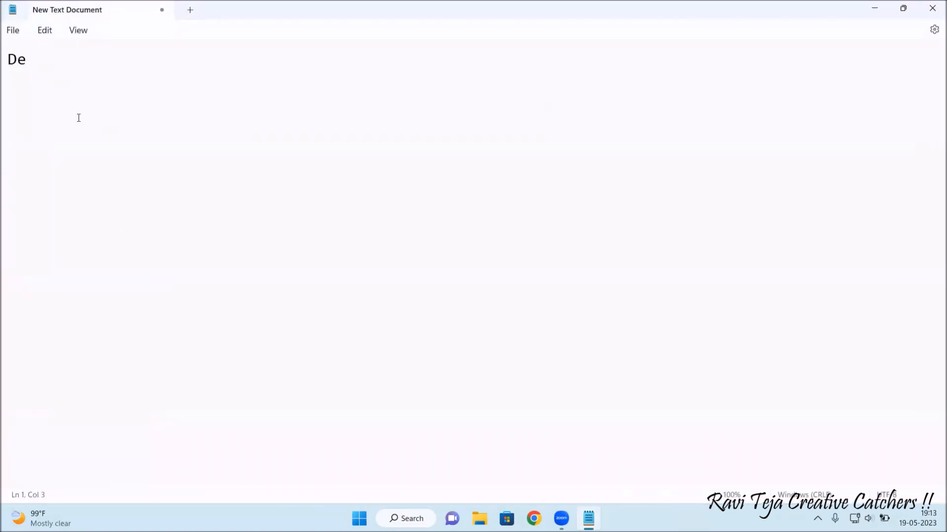
pyautogui.write('fin')
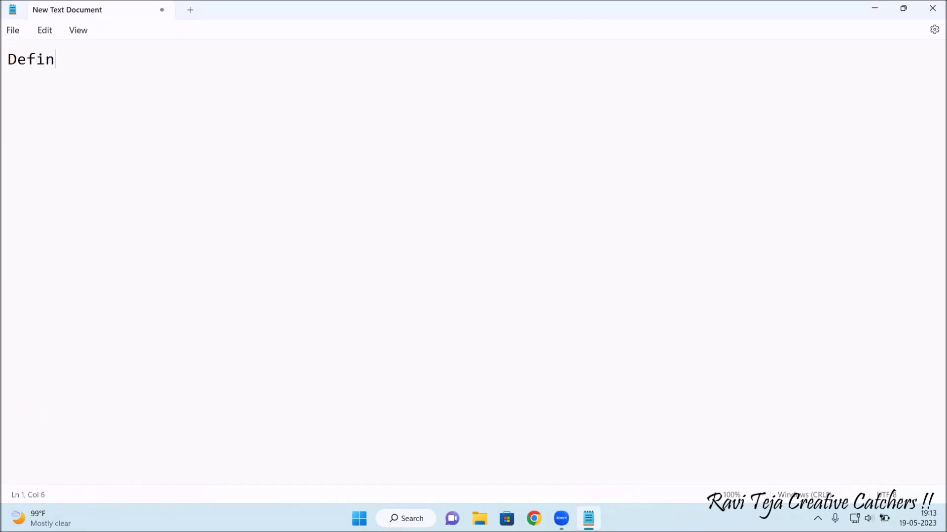
pyautogui.write('e')
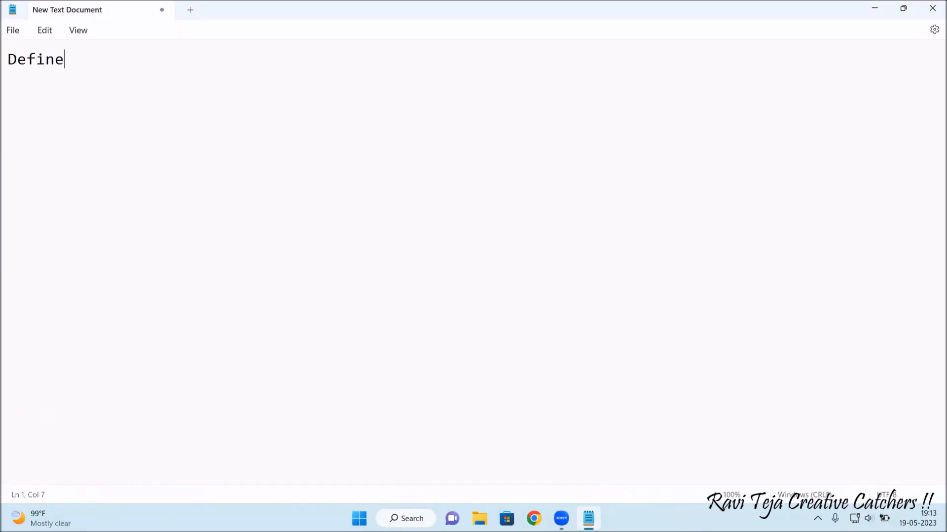
pyautogui.write('func')
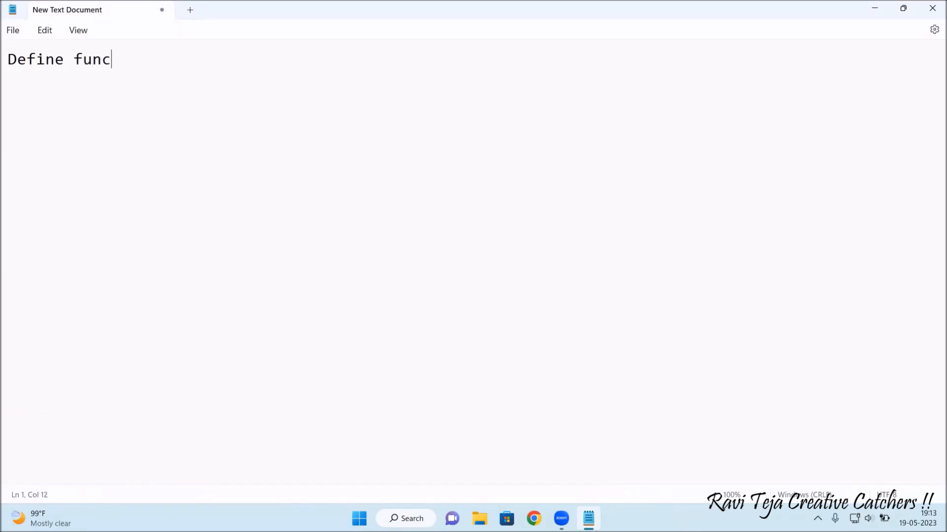
pyautogui.write('tion')
pyautogui.write('1) without re')
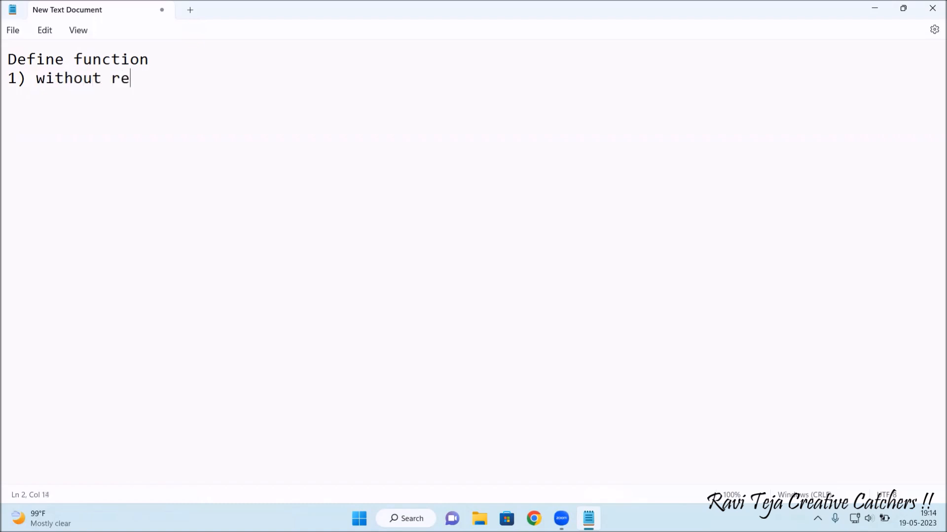
pyautogui.write('turn va')
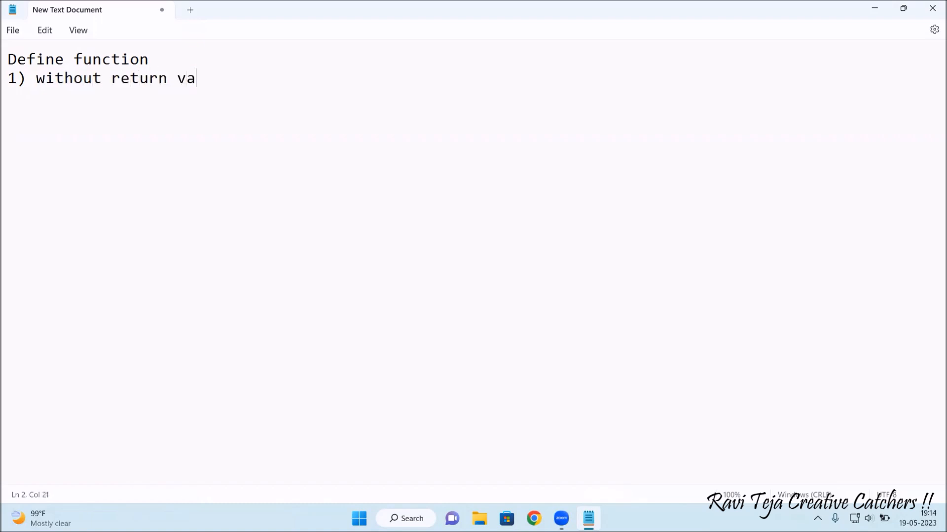
pyautogui.write('lue')
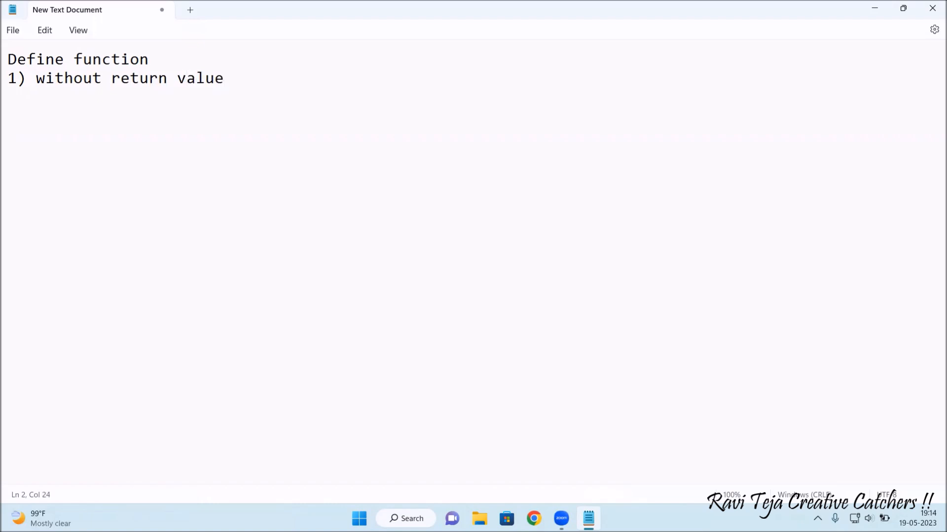
# - On a new line write the header start 'def funct_name('
pyautogui.press('enter')
pyautogui.write('de')
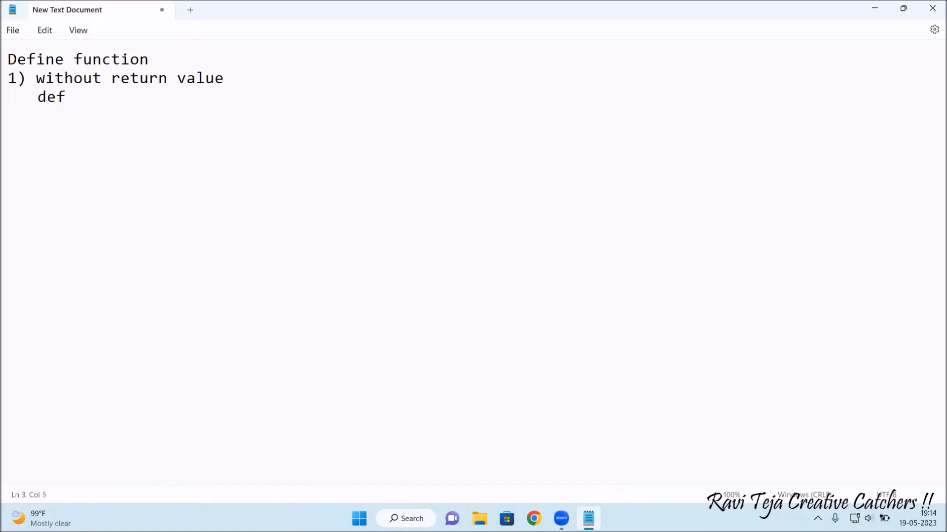
pyautogui.write('fu')
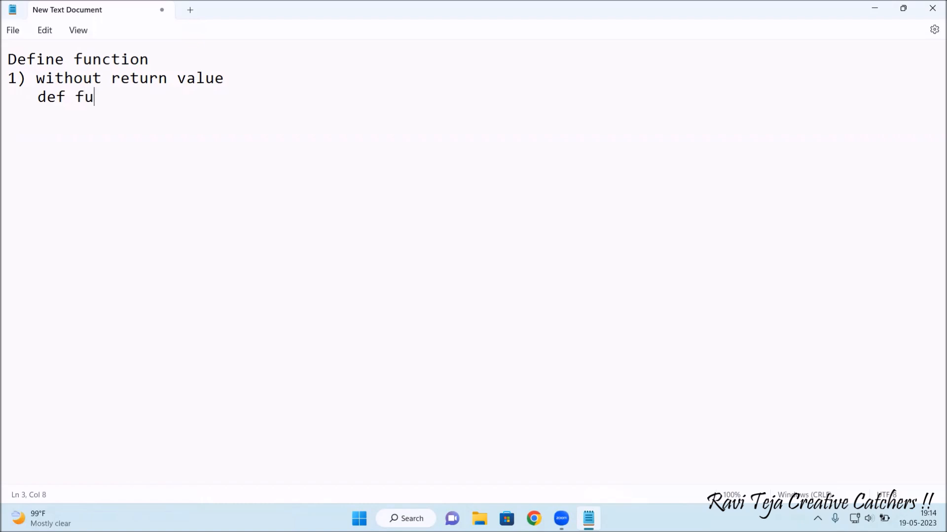
pyautogui.write('ct')
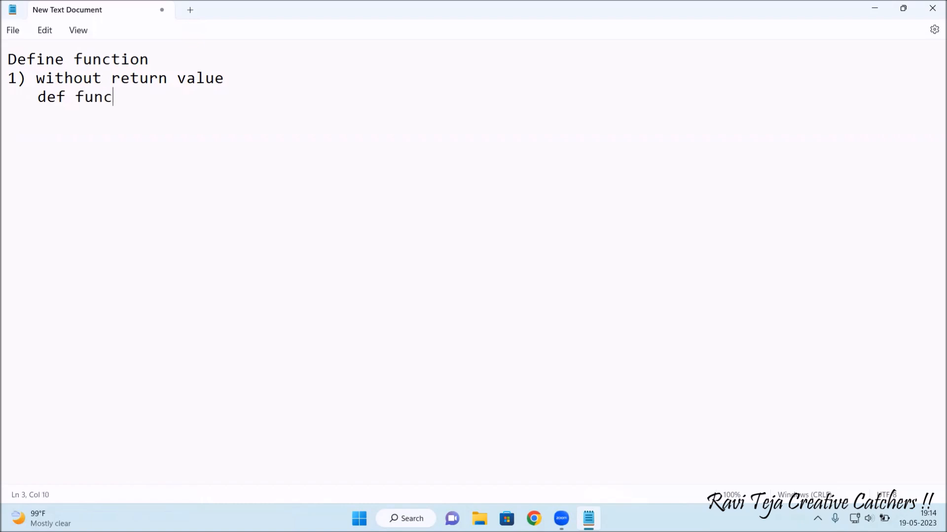
pyautogui.write('t')
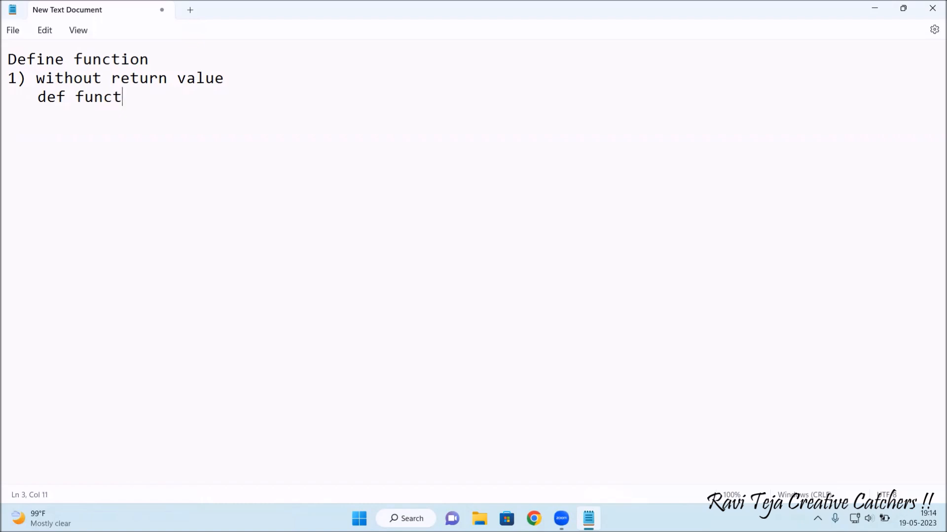
pyautogui.write('_')
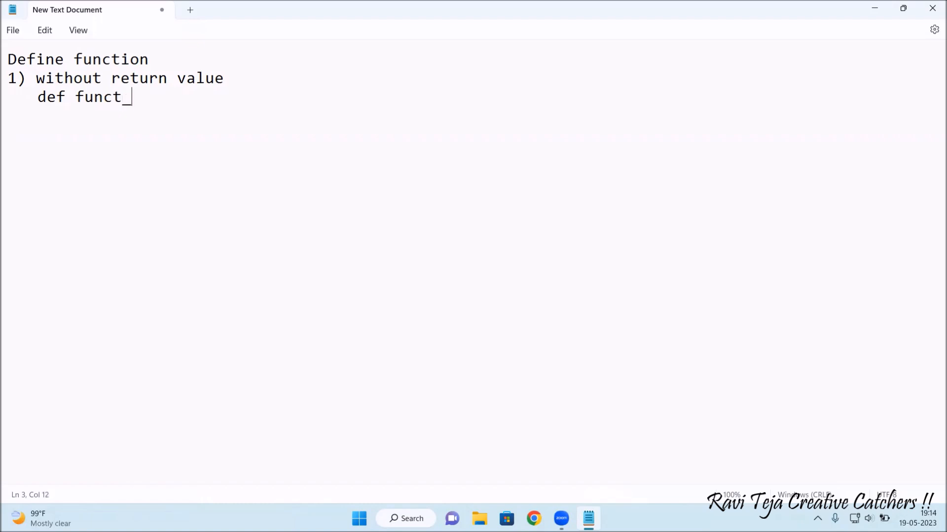
pyautogui.write('name')
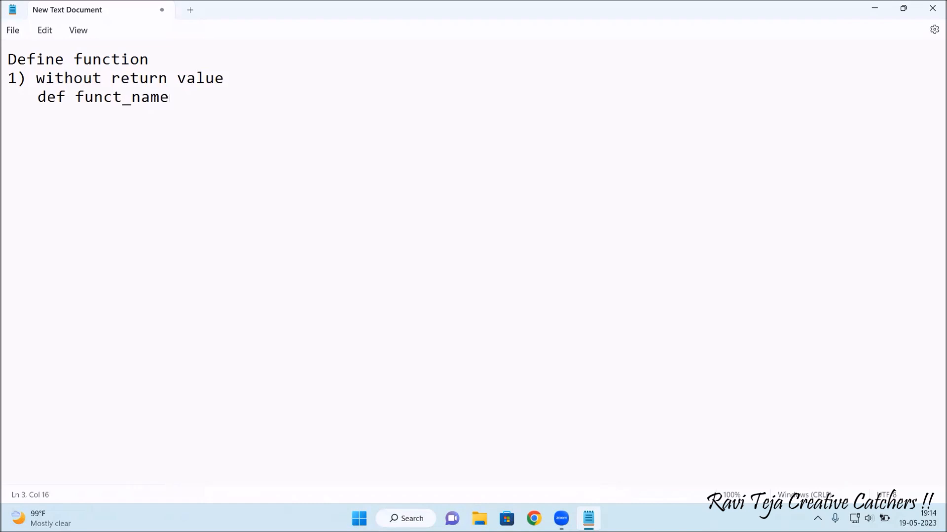
pyautogui.write('()')
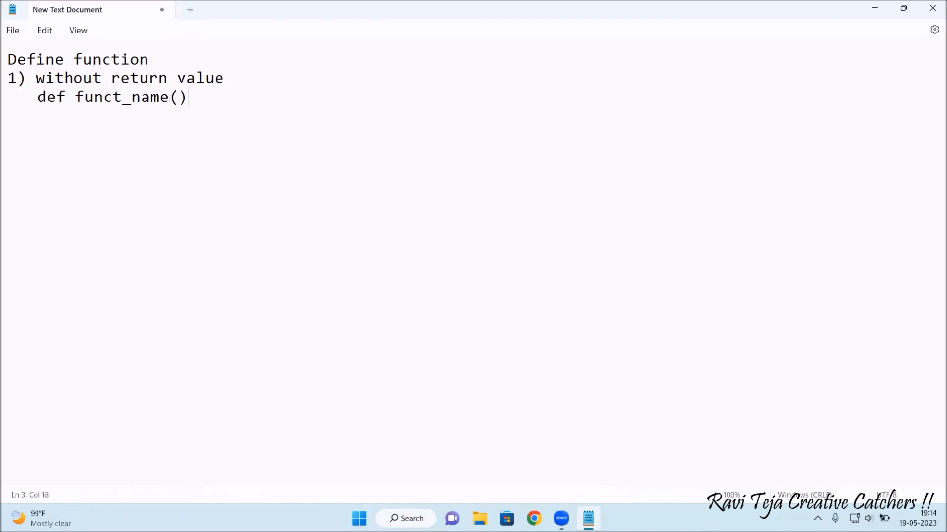
# - Finish the header with arguments 'arg1,arg2,arg3):'
pyautogui.write('ar')
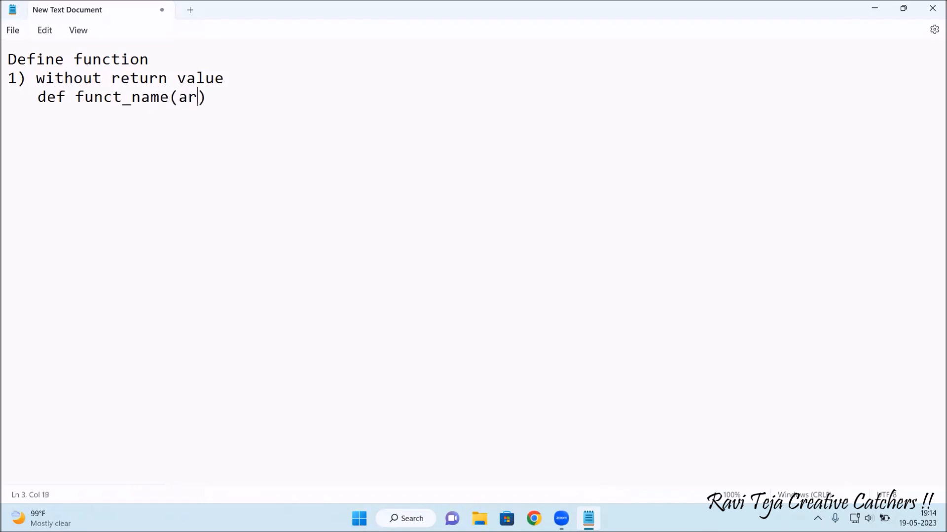
pyautogui.write('g1,')
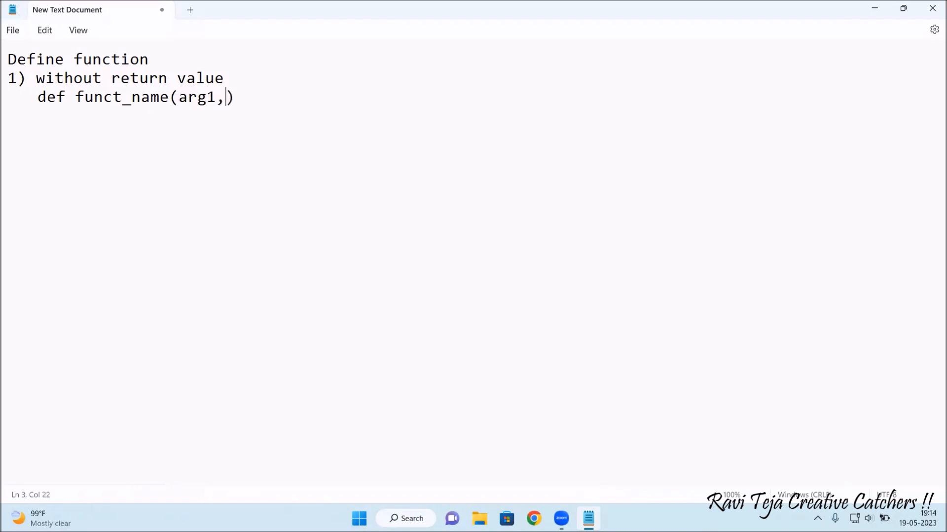
pyautogui.write('arg2')
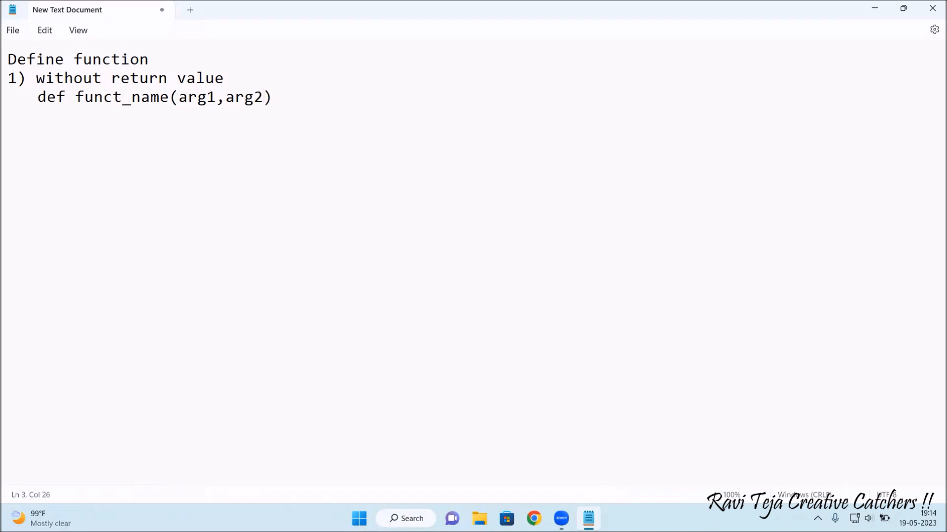
pyautogui.write(',arg3')
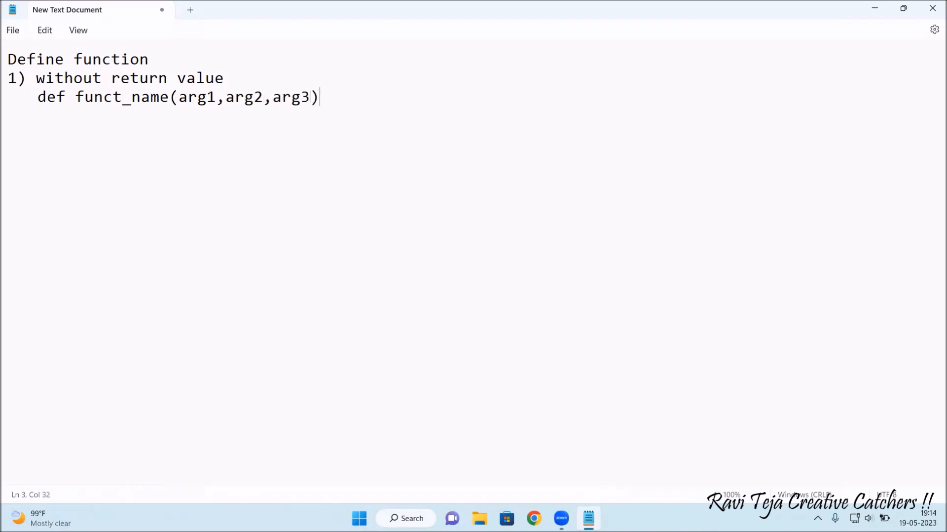
pyautogui.write(':')
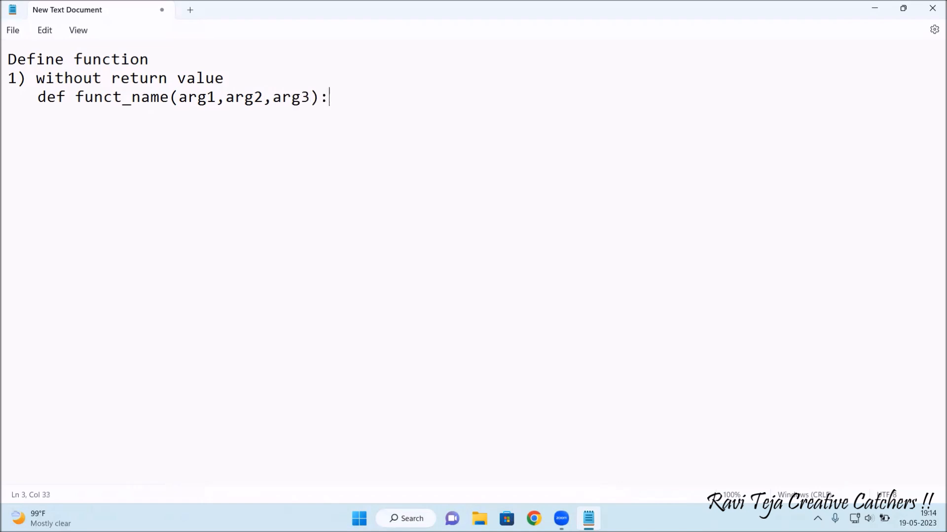
# - Add an indented body line 'statement 1' under the header
pyautogui.press('Enter')
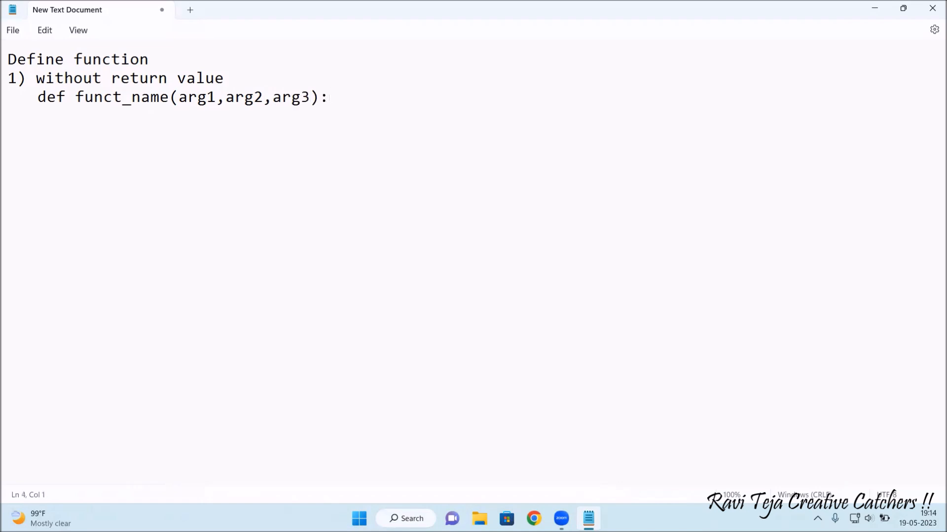
pyautogui.press('Enter')
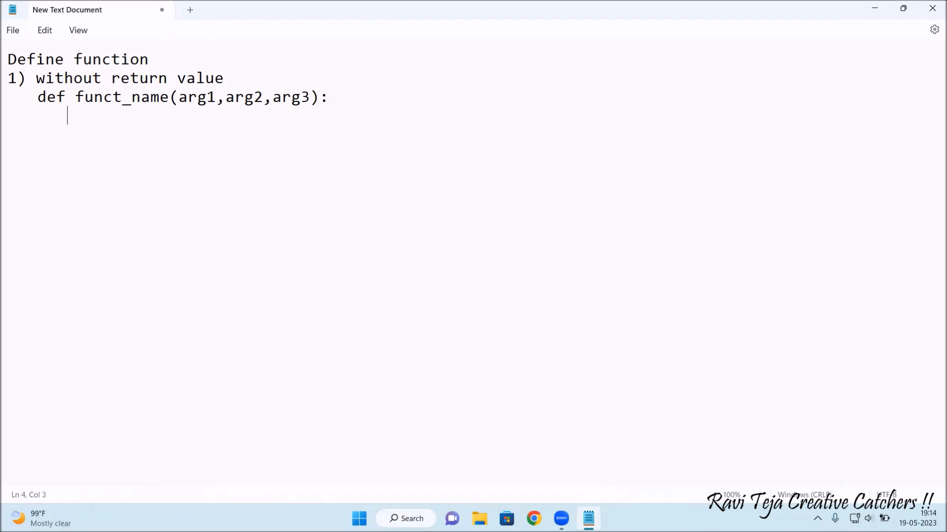
pyautogui.write('st')
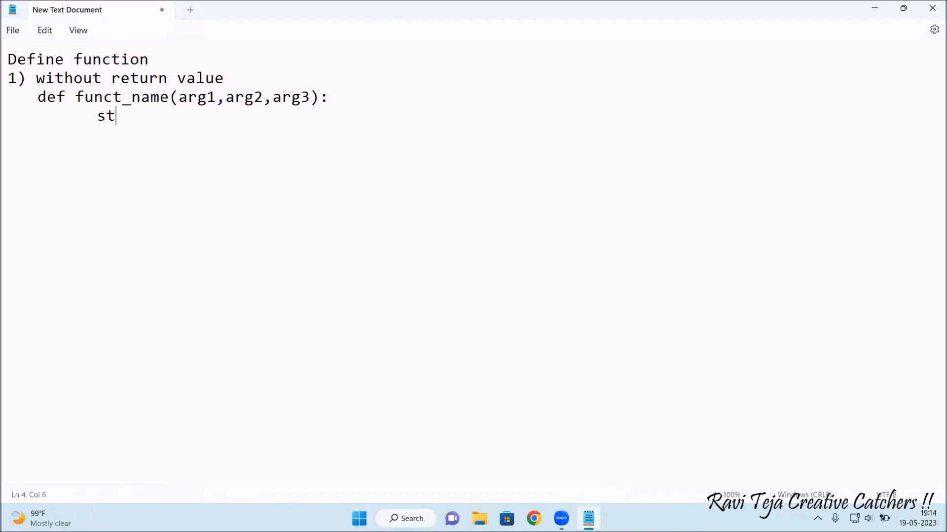
pyautogui.write('atement')
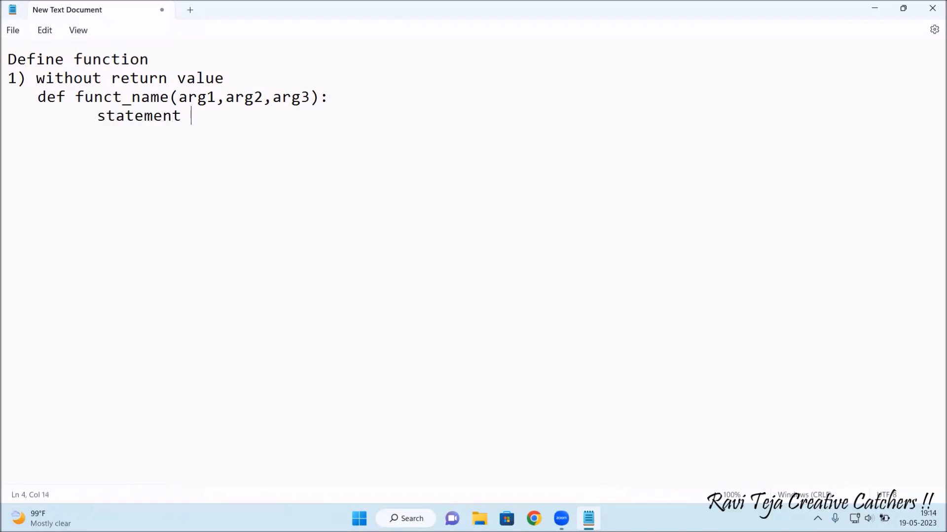
pyautogui.write('1')
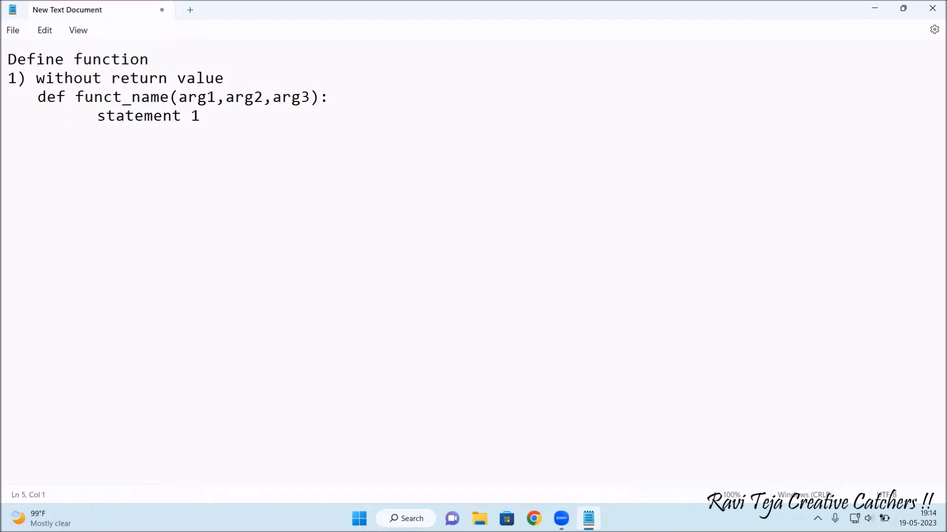
# - Add the second body line 'statement 2' and move to a fresh line
pyautogui.press('Enter')
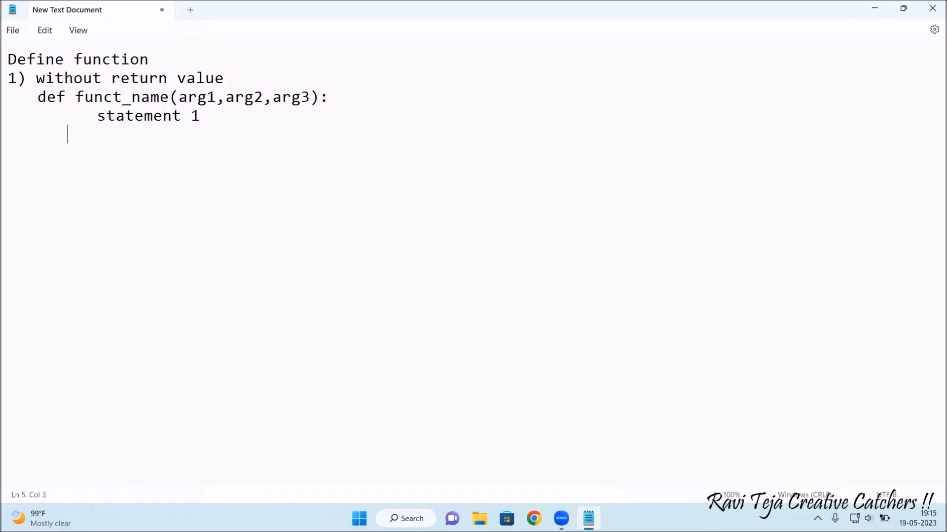
pyautogui.write('st')
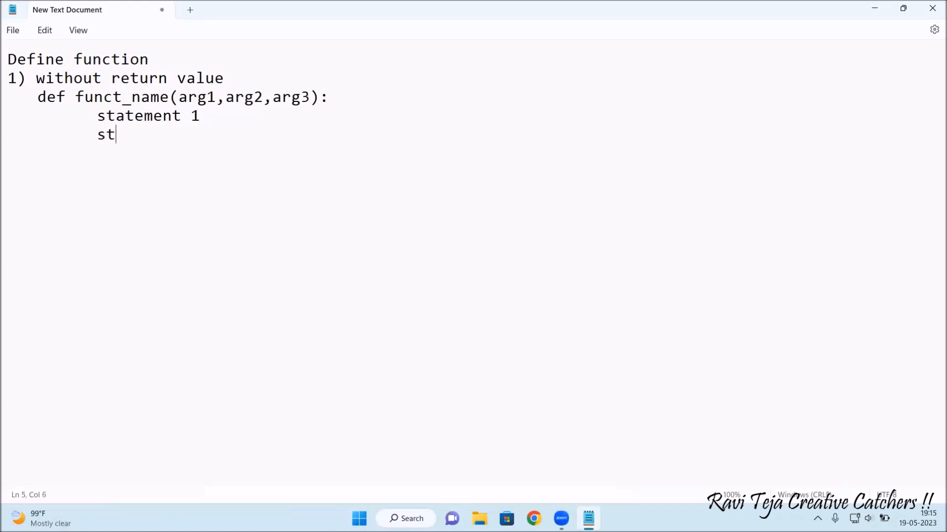
pyautogui.write('ateme')
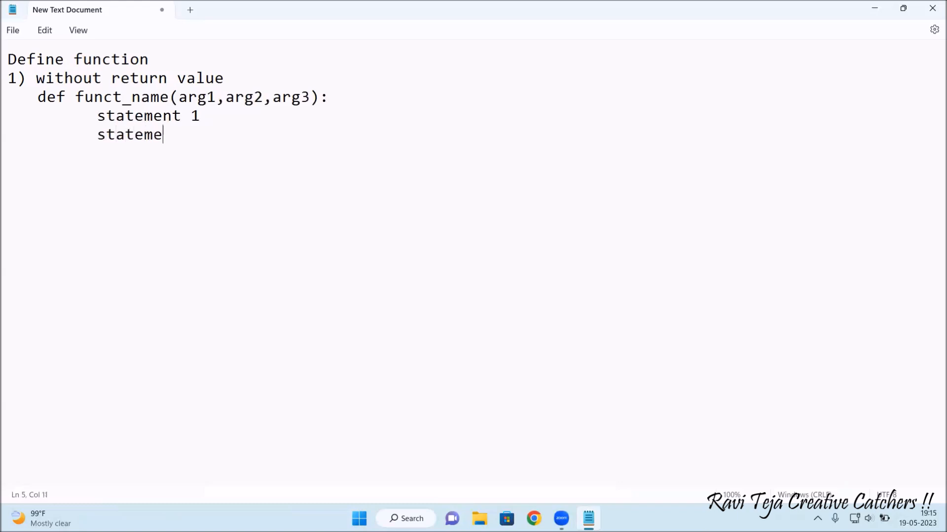
pyautogui.write('nt')
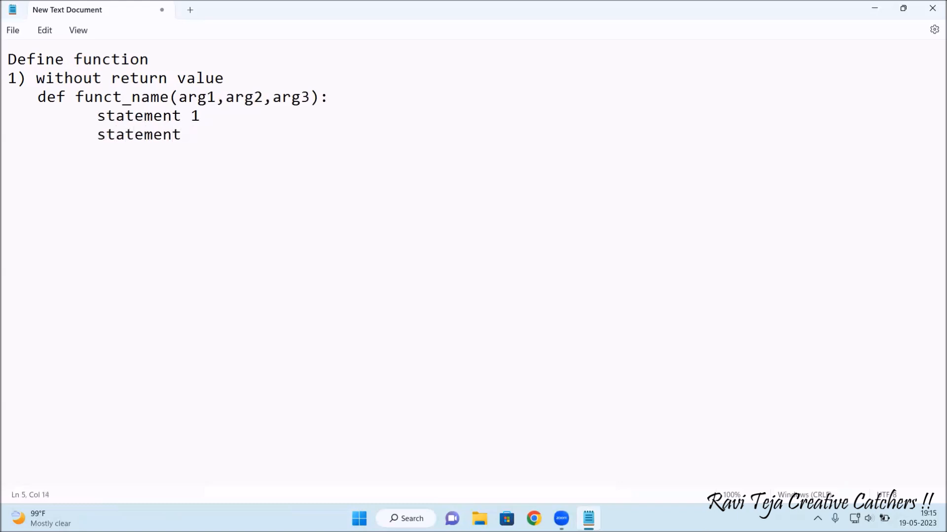
pyautogui.write('2')
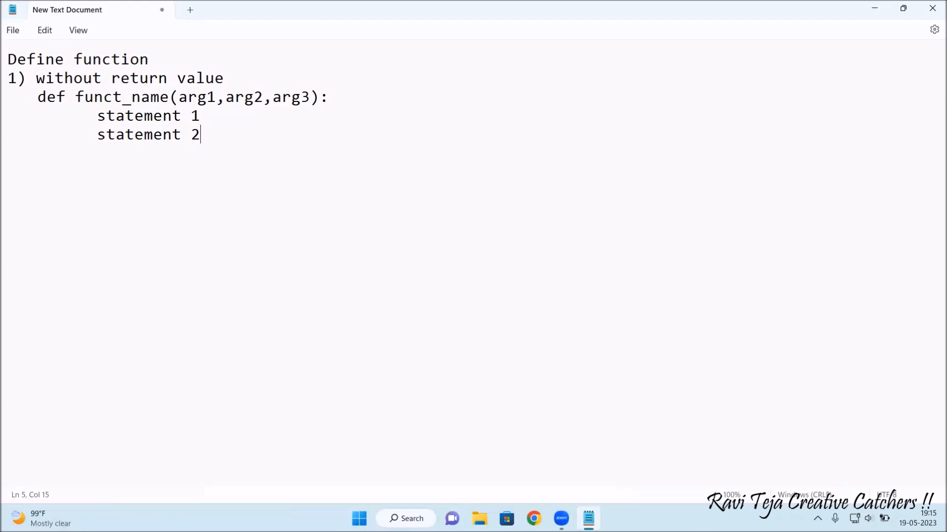
pyautogui.press('Enter')
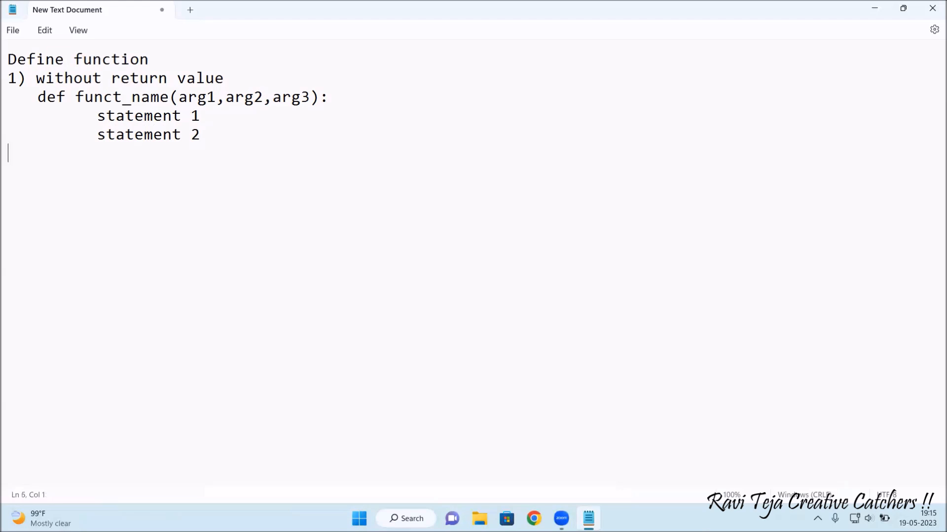
# - Write the second heading '2) with return value' below the first example
pyautogui.write('2)')
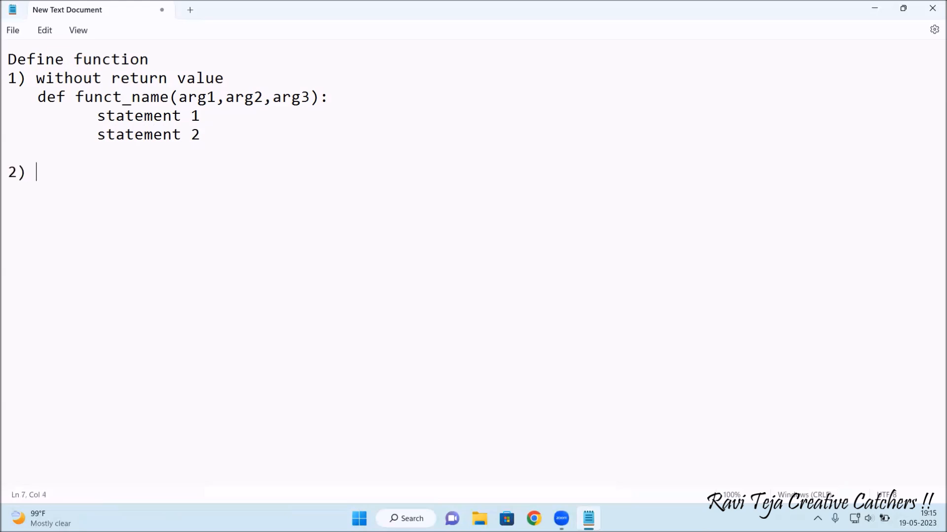
pyautogui.write('with')
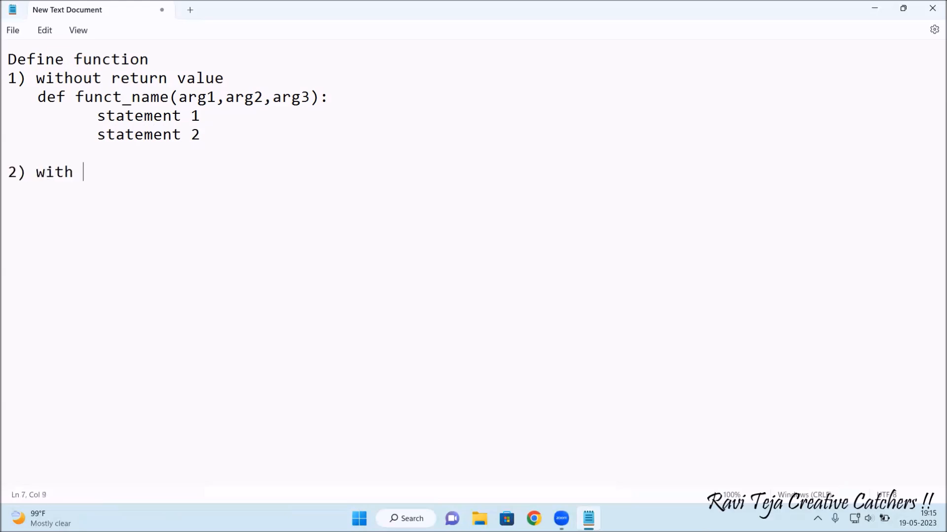
pyautogui.write('return')
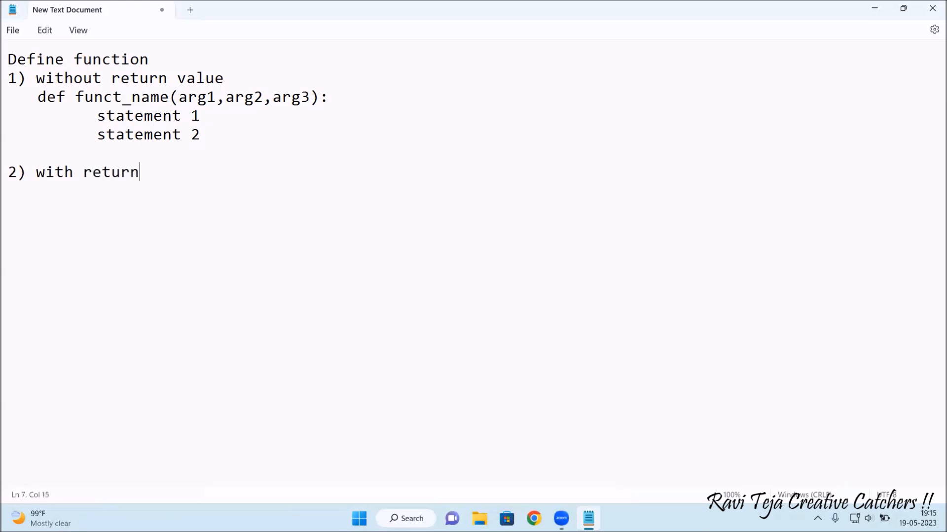
pyautogui.write('v')
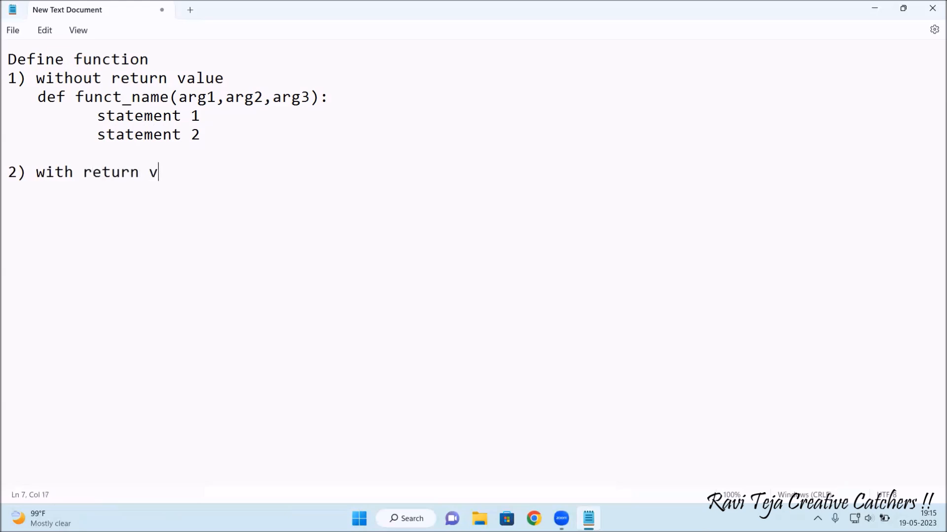
pyautogui.write('alue')
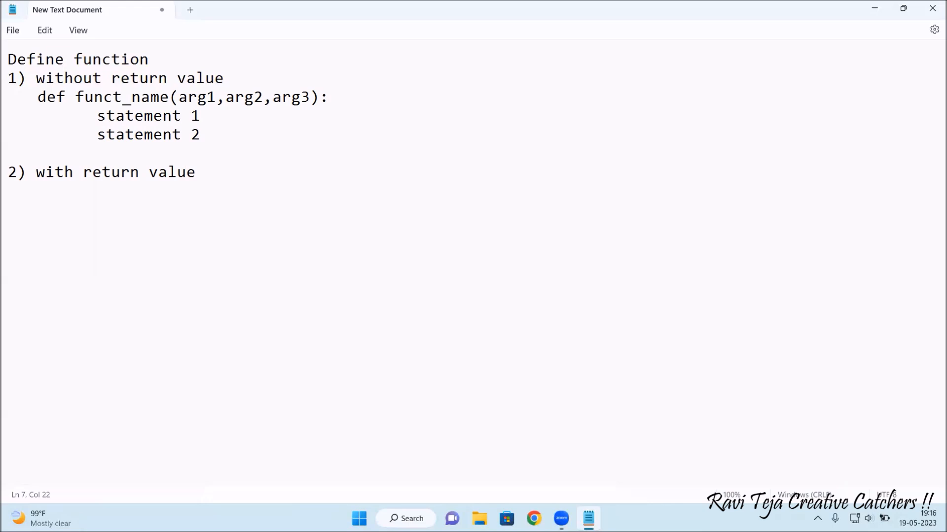
pyautogui.moveTo(65, 204)
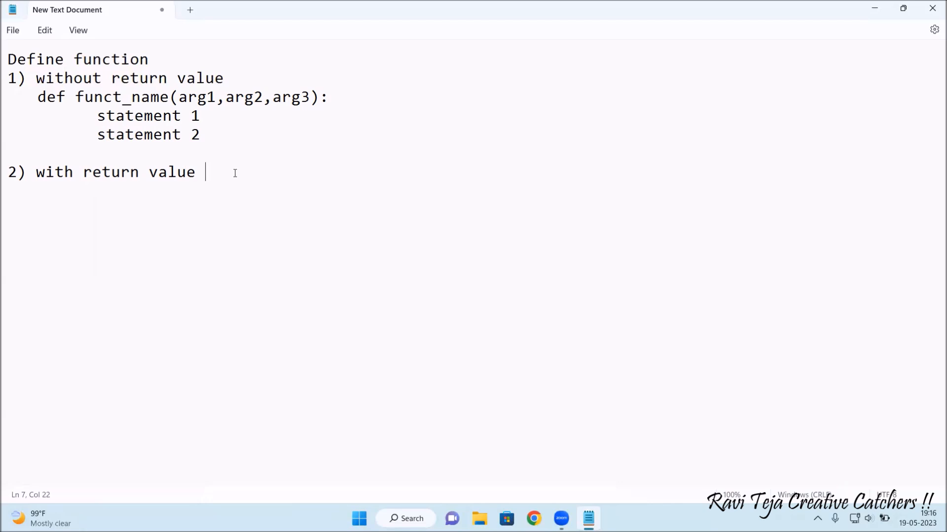
# - Start an indented line and select the first function template for reuse
pyautogui.press('Enter')
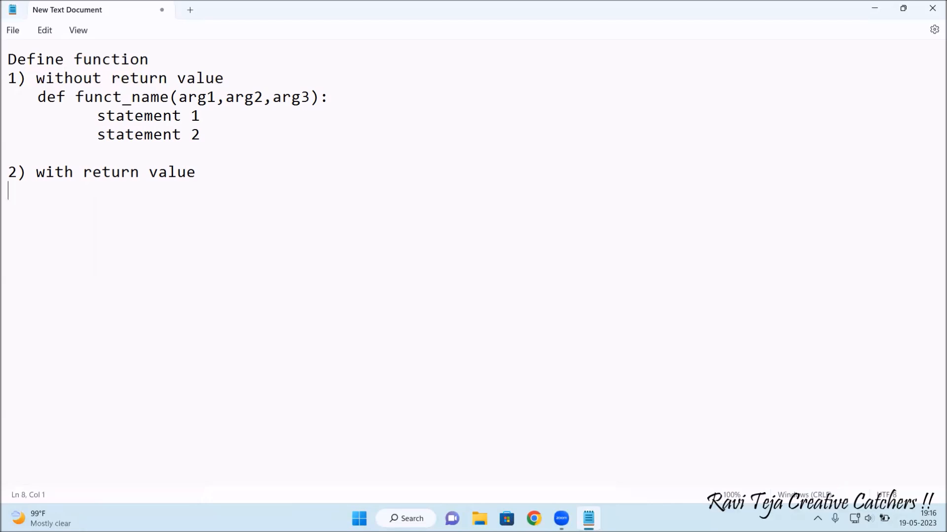
pyautogui.press('Tab')
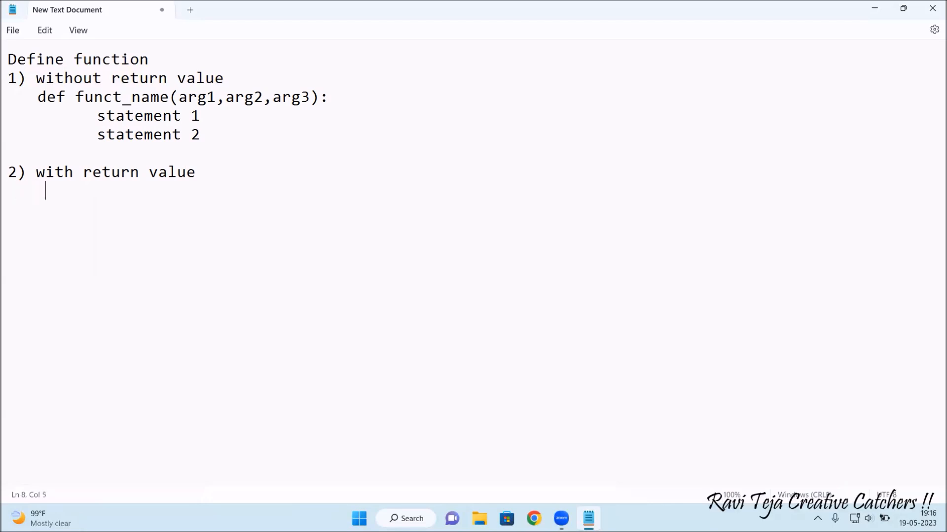
pyautogui.moveTo(37, 97); pyautogui.dragTo(199, 116)
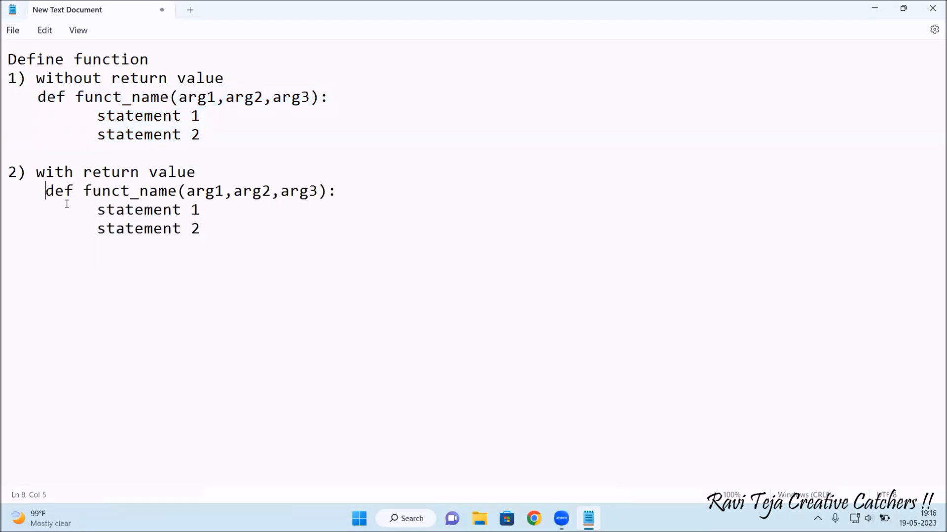
pyautogui.moveTo(223, 209)
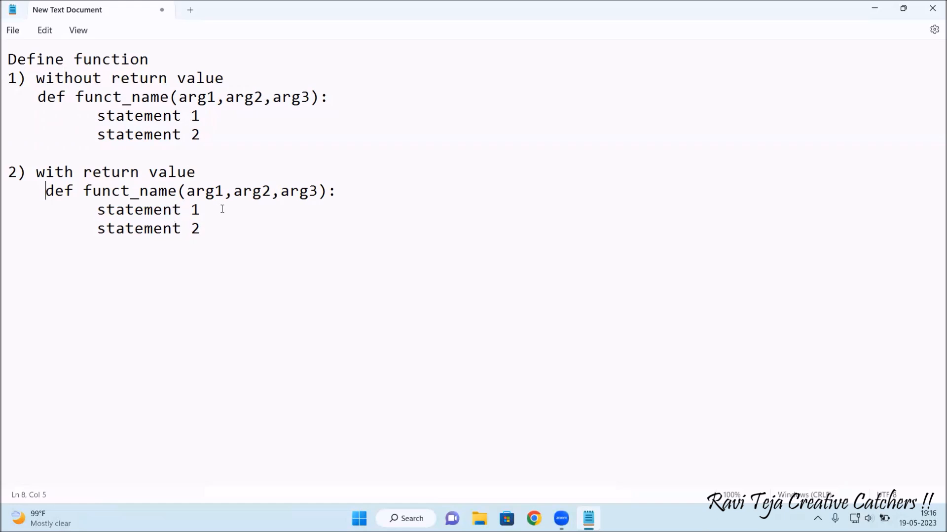
pyautogui.moveTo(255, 219)
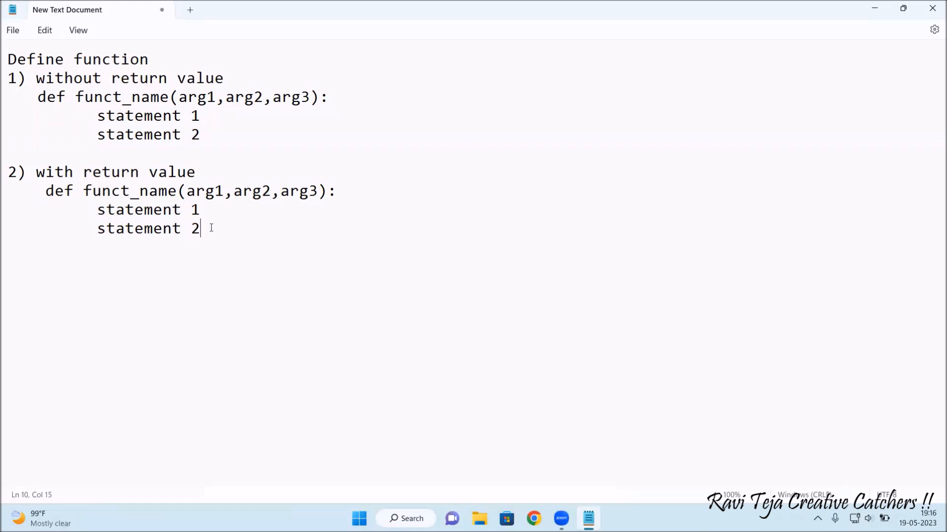
# - Add 'return x' as the final line of the with-return-value function
pyautogui.press('Enter')
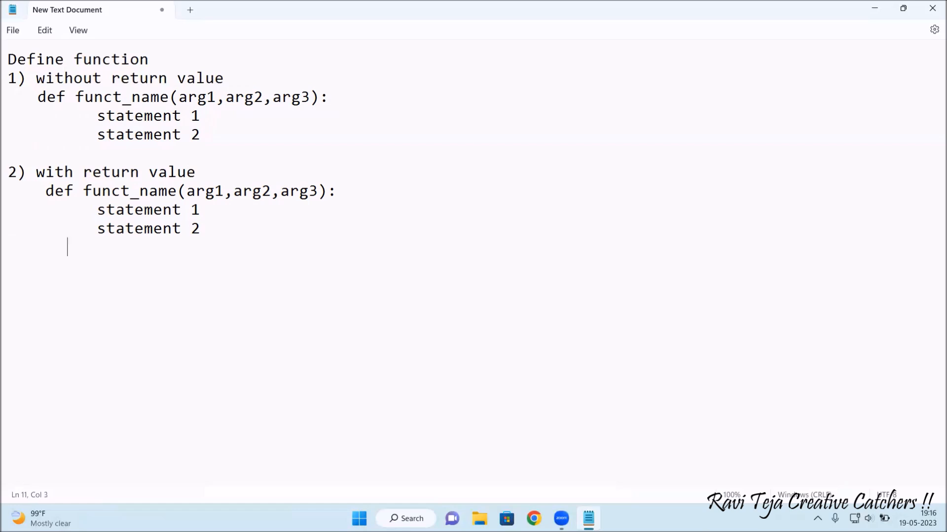
pyautogui.write('retu')
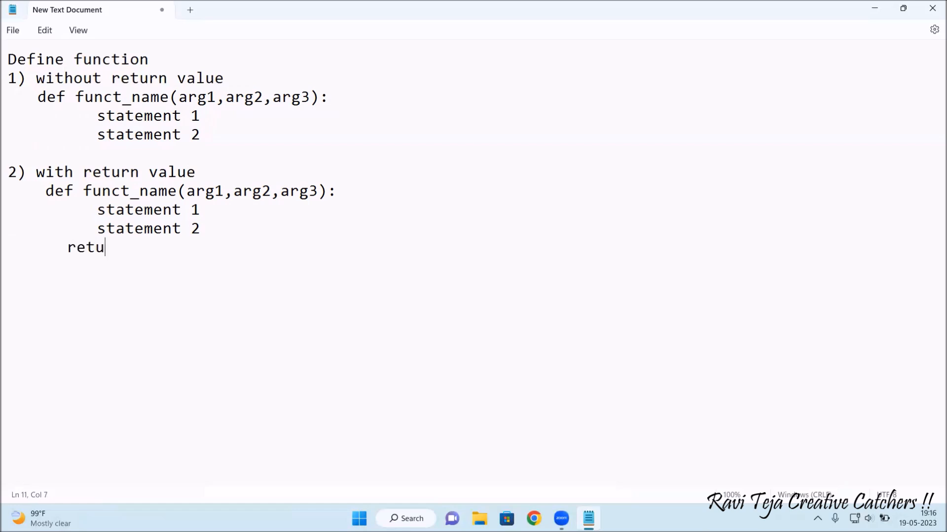
pyautogui.write('rn')
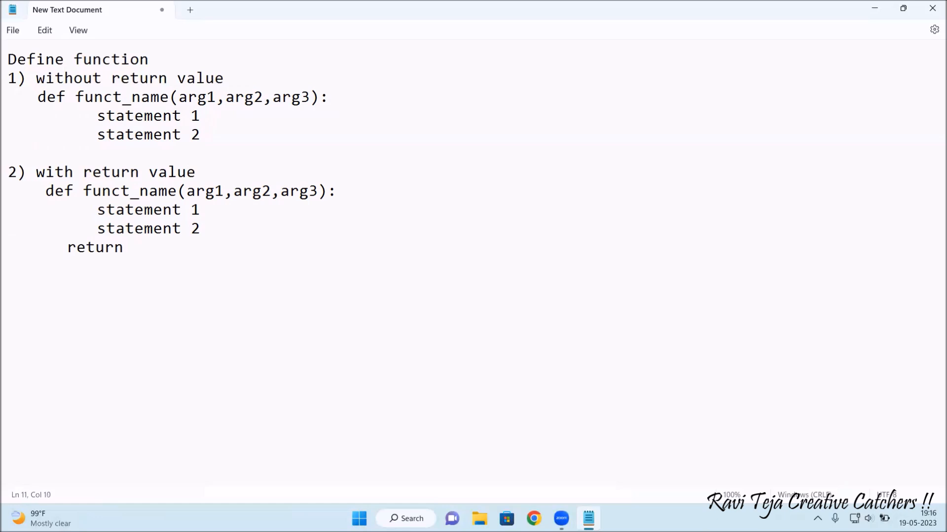
pyautogui.write('x')
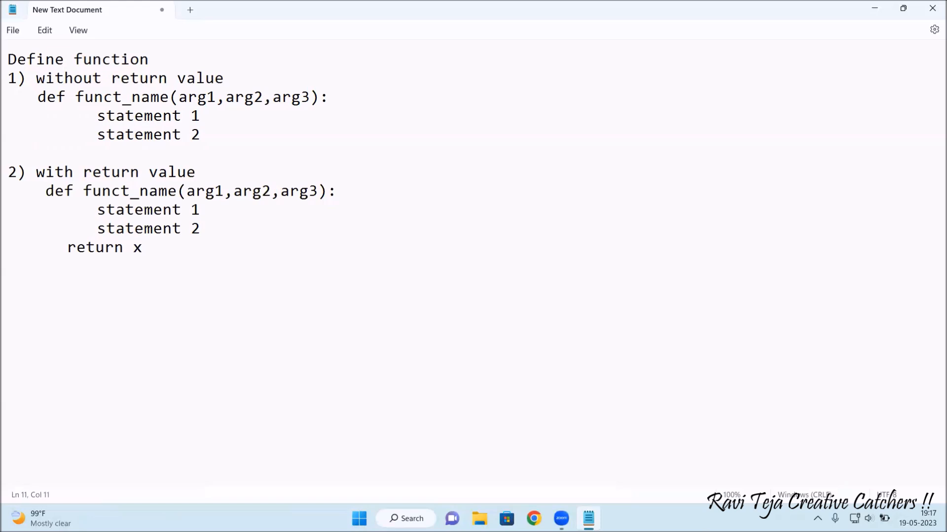
pyautogui.moveTo(930, 8)
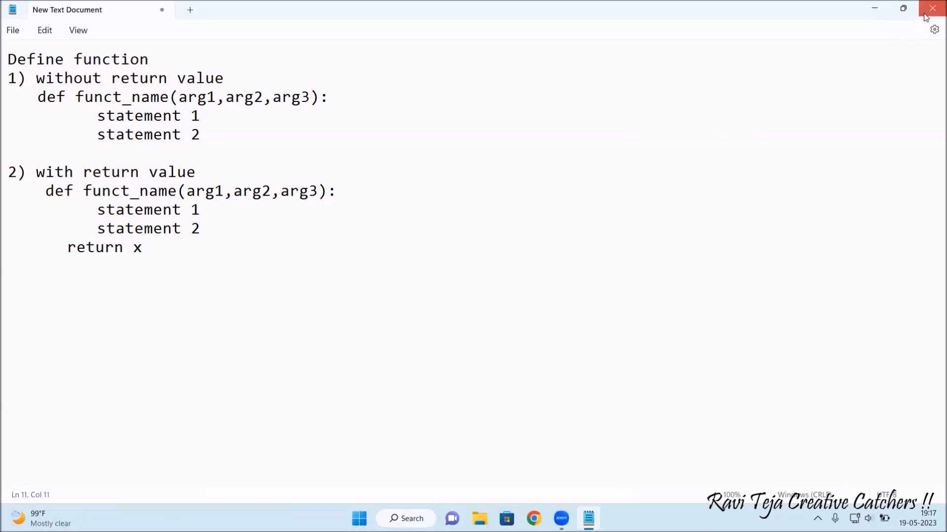
# - Close Notepad and search the Start menu for 'python' to launch IDLE
pyautogui.click(932, 8)
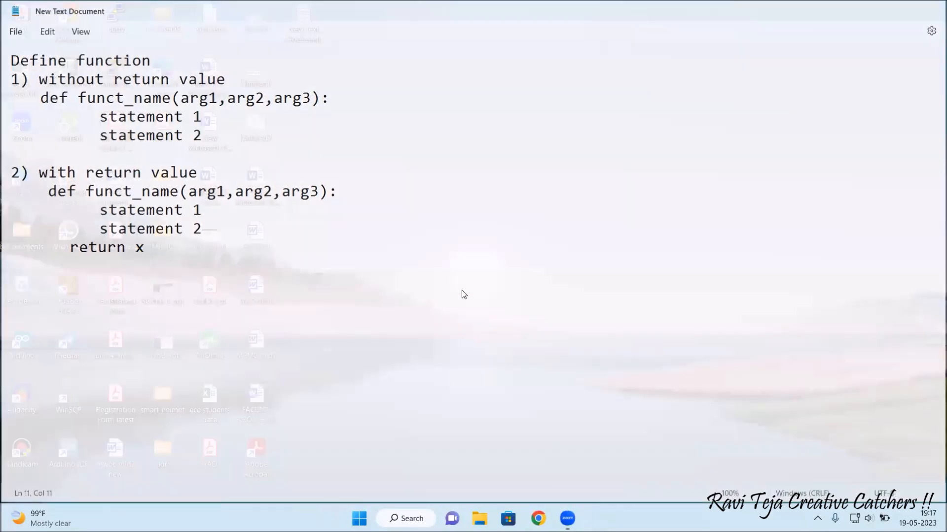
pyautogui.click(367, 518)
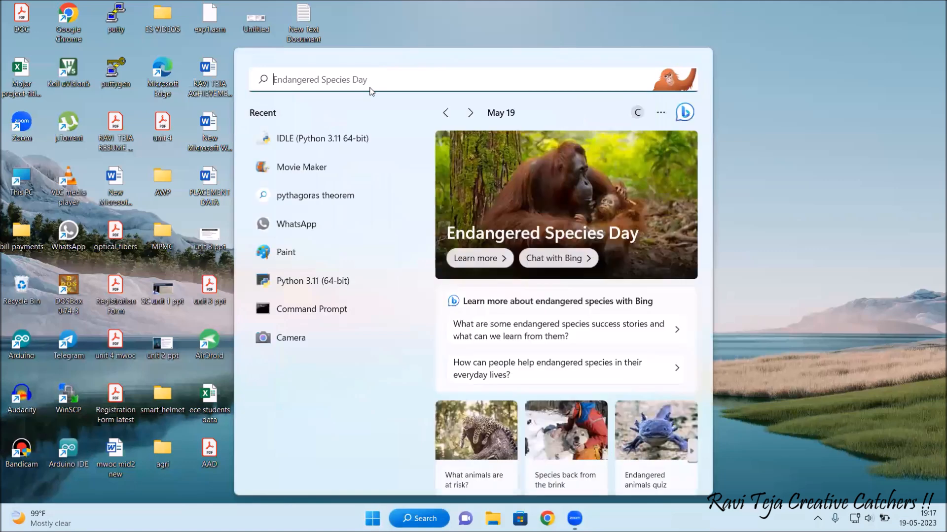
pyautogui.write('python')
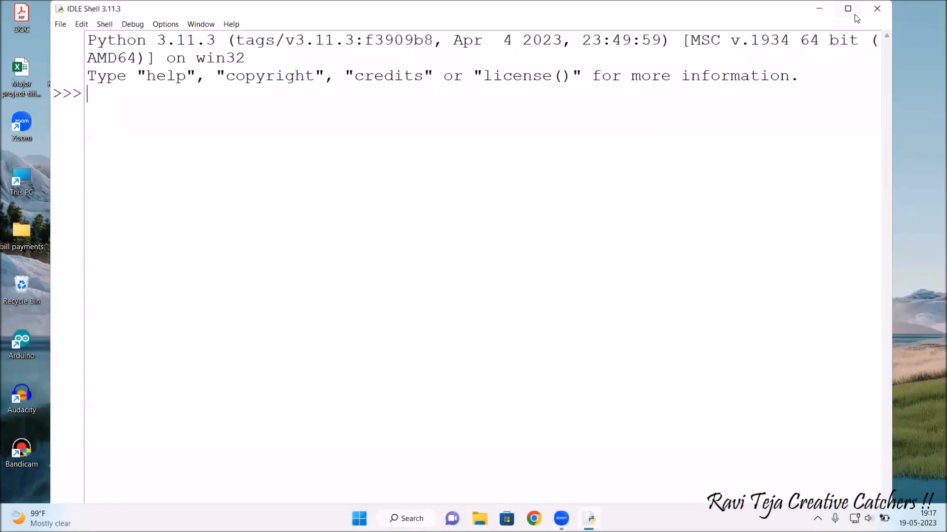
# - Maximize IDLE and enter the header 'def greet():'
pyautogui.click(848, 8)
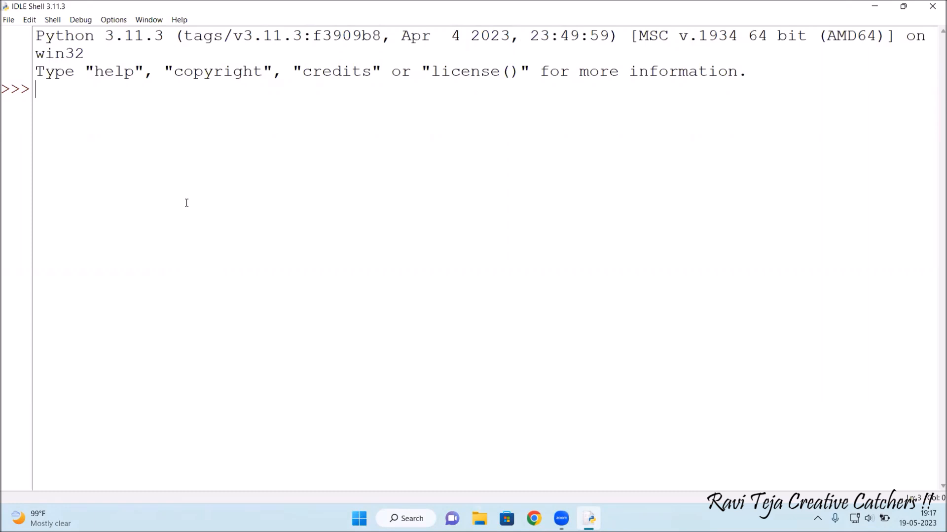
pyautogui.write('def')
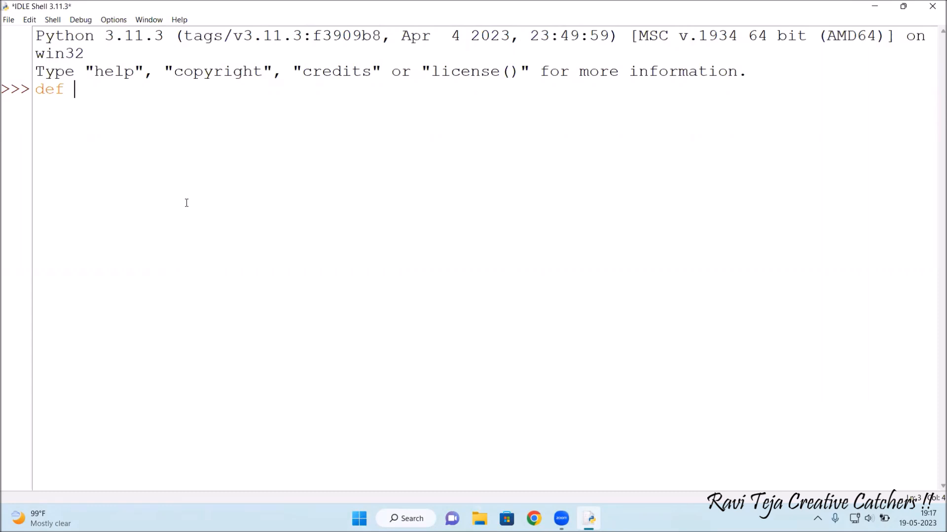
pyautogui.write('g')
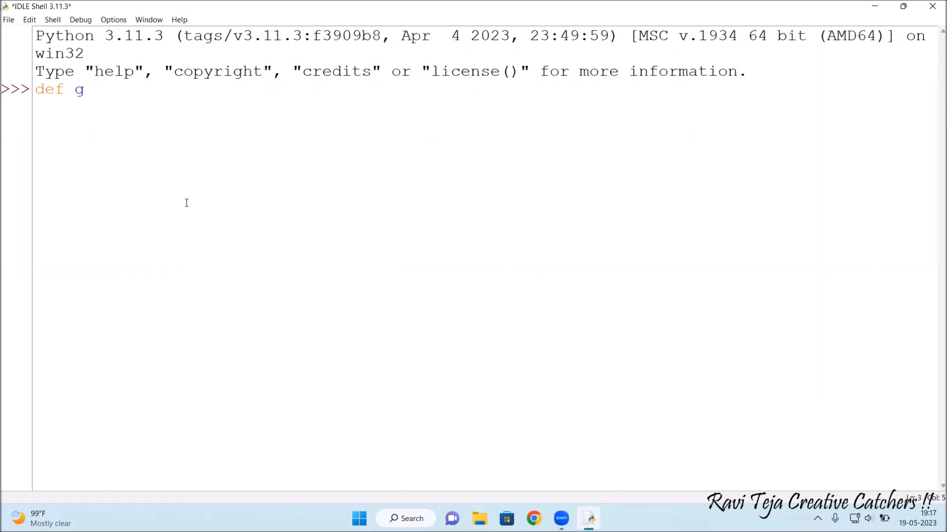
pyautogui.write('reet')
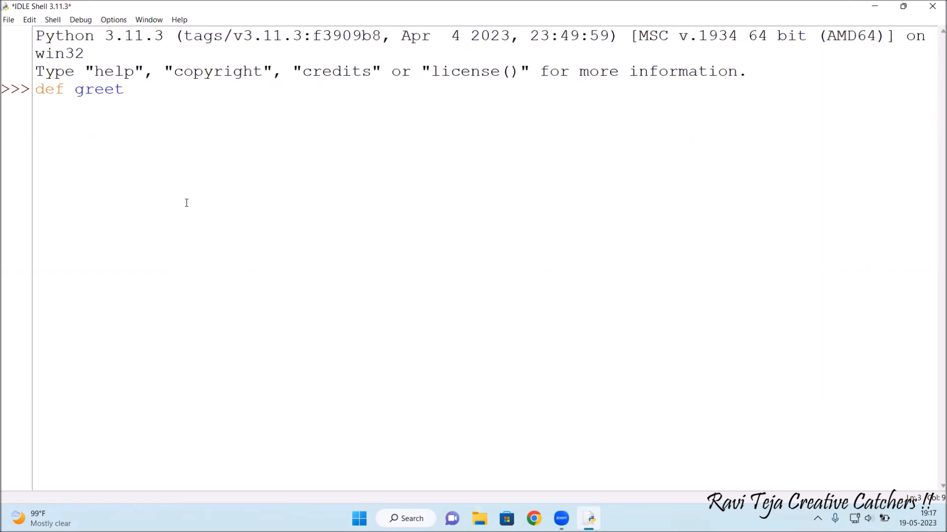
pyautogui.write('()')
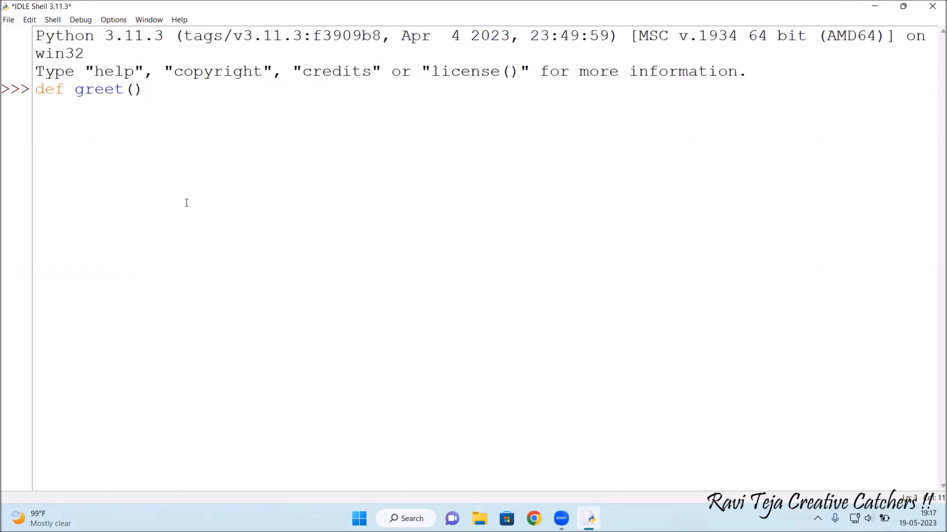
pyautogui.write(':')
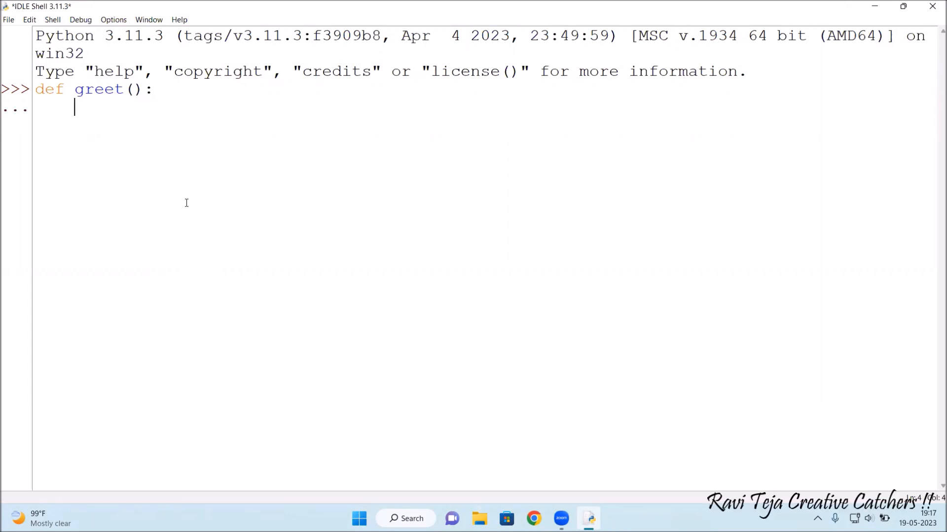
# - Give greet an indented body print('raviteja')
pyautogui.write('pr')
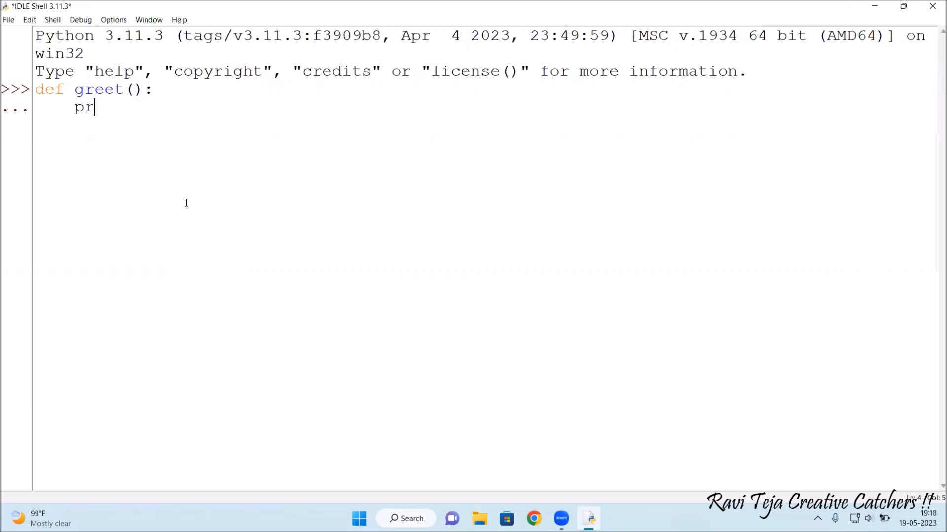
pyautogui.write('int')
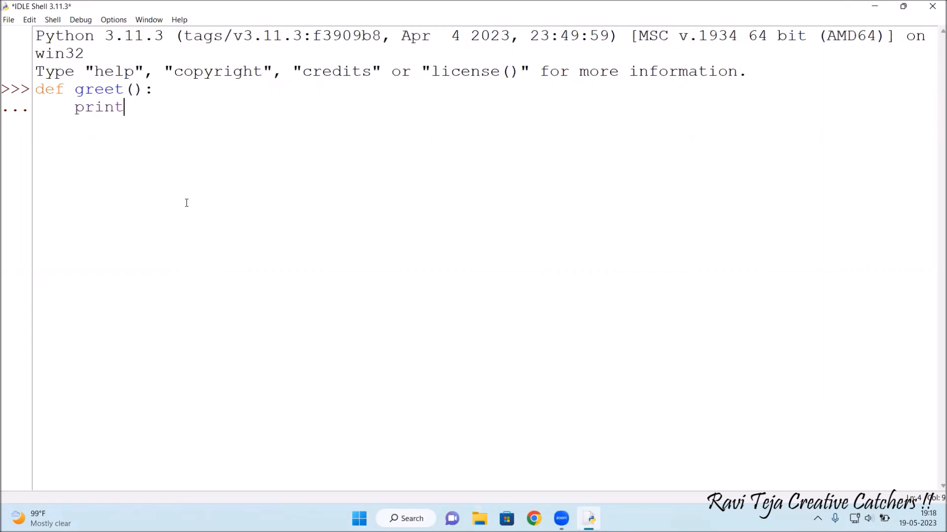
pyautogui.write('()')
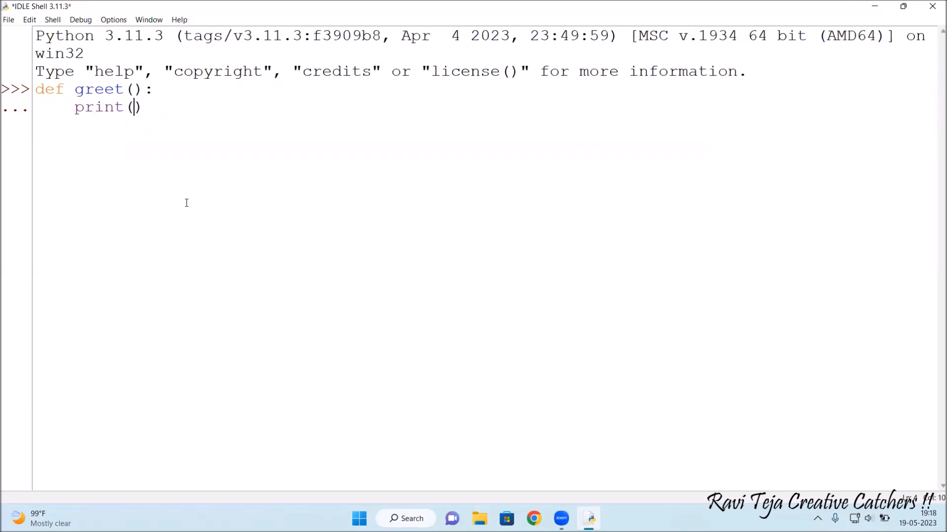
pyautogui.write("'r'")
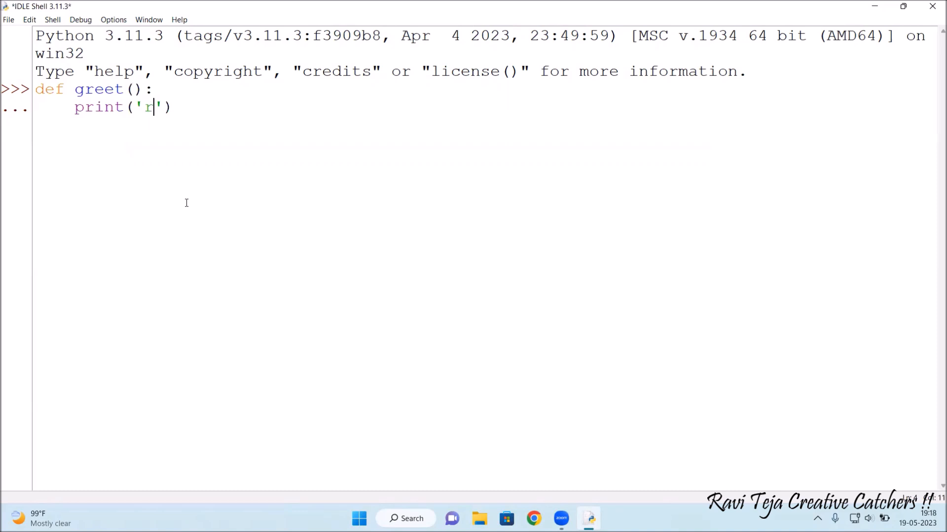
pyautogui.write('avitej')
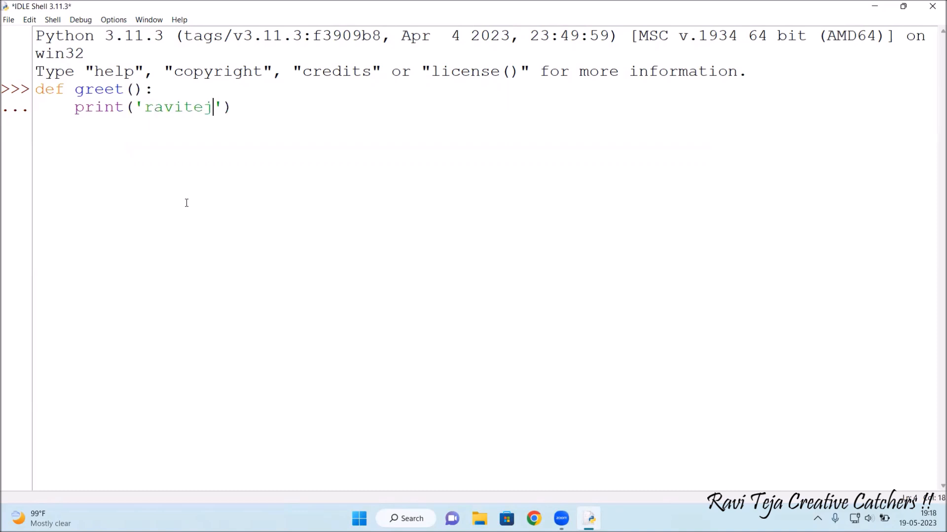
pyautogui.write('a')
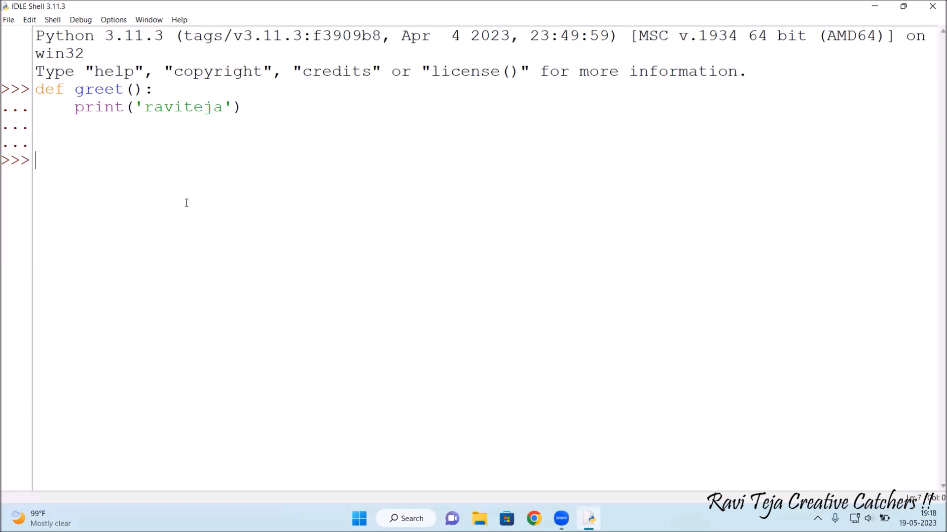
# - Call greet() at the shell prompt
pyautogui.write('greet')
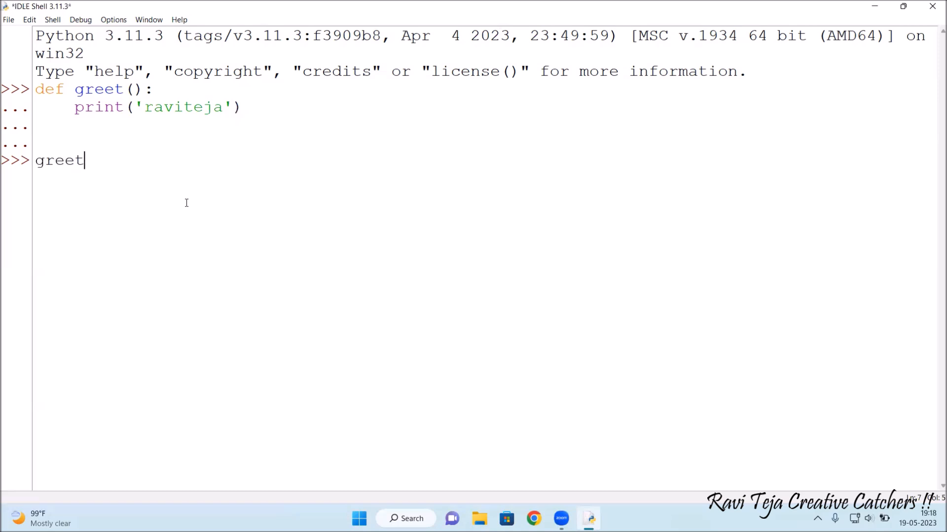
pyautogui.write('()')
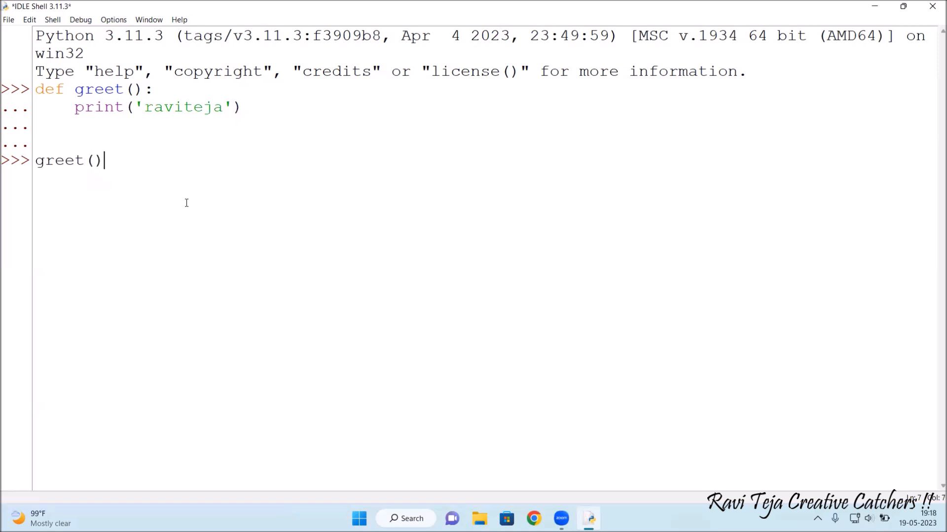